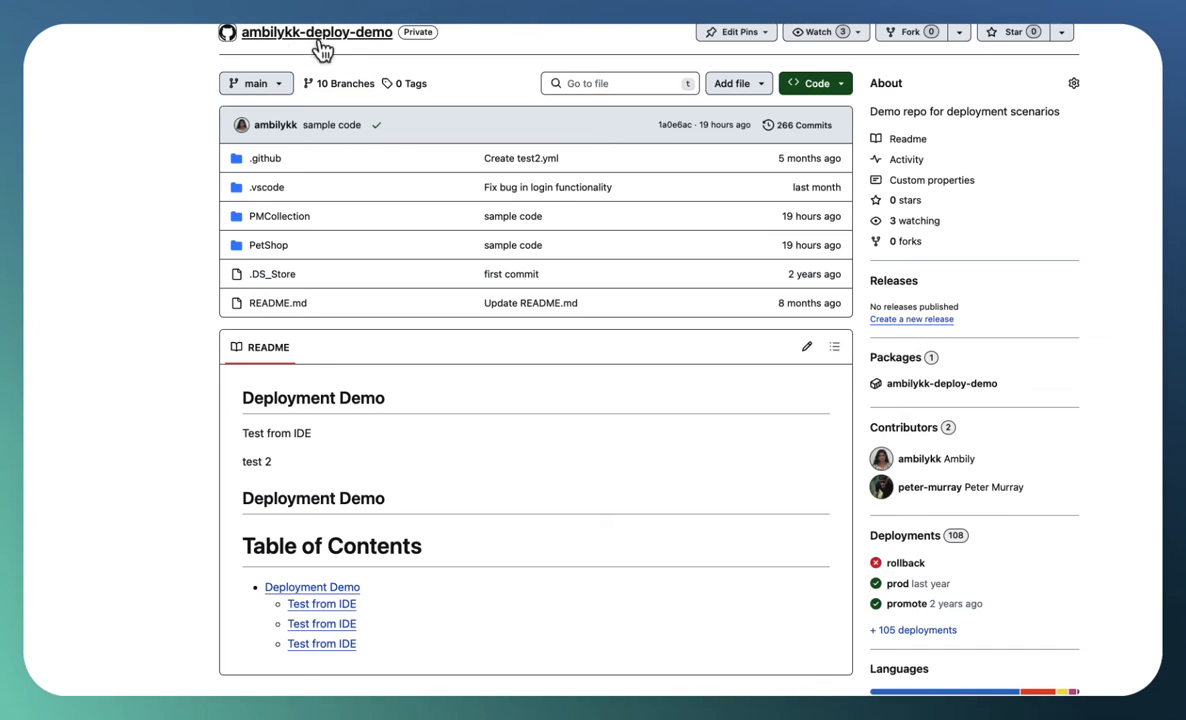
mouse_move(337, 62)
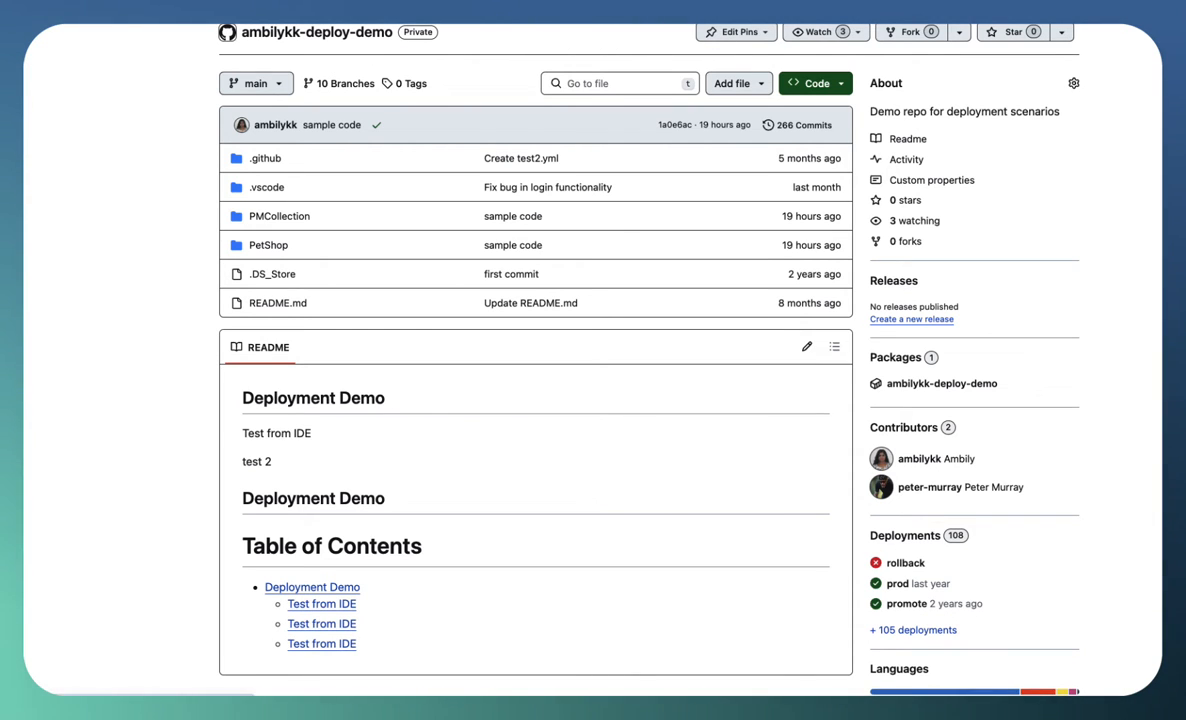
Step: Open the repository's Settings on GitHub and go to the Copilot section
left_click(706, 47)
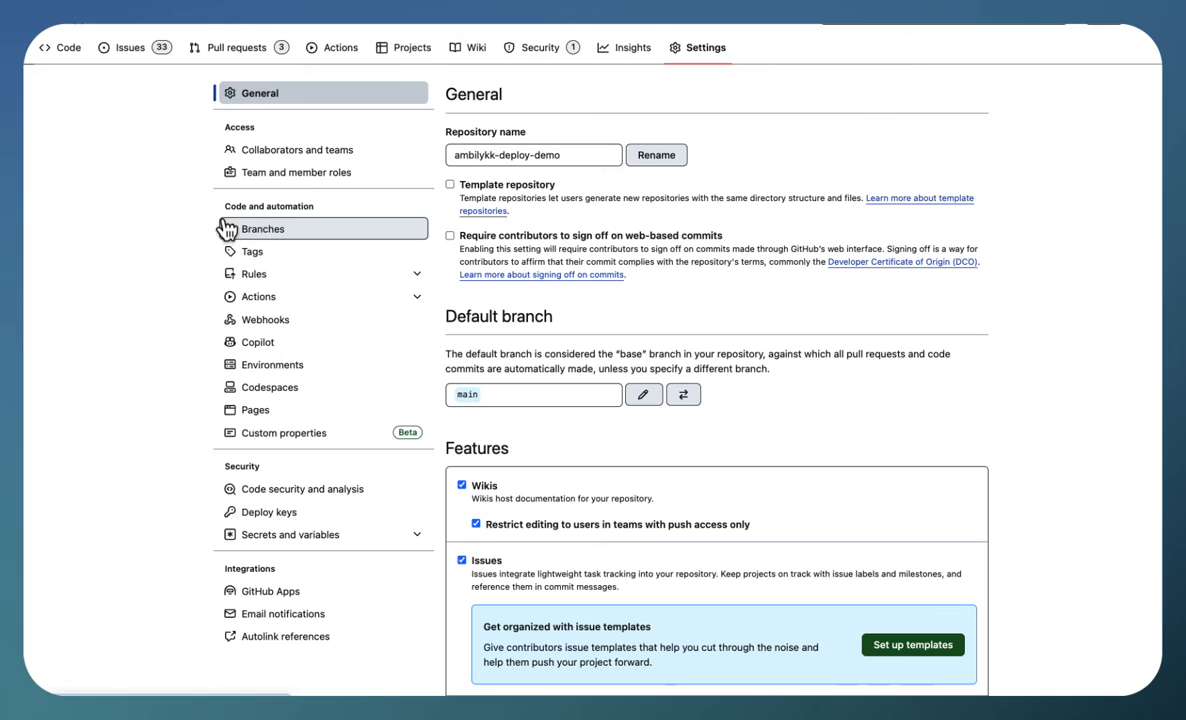
left_click(258, 342)
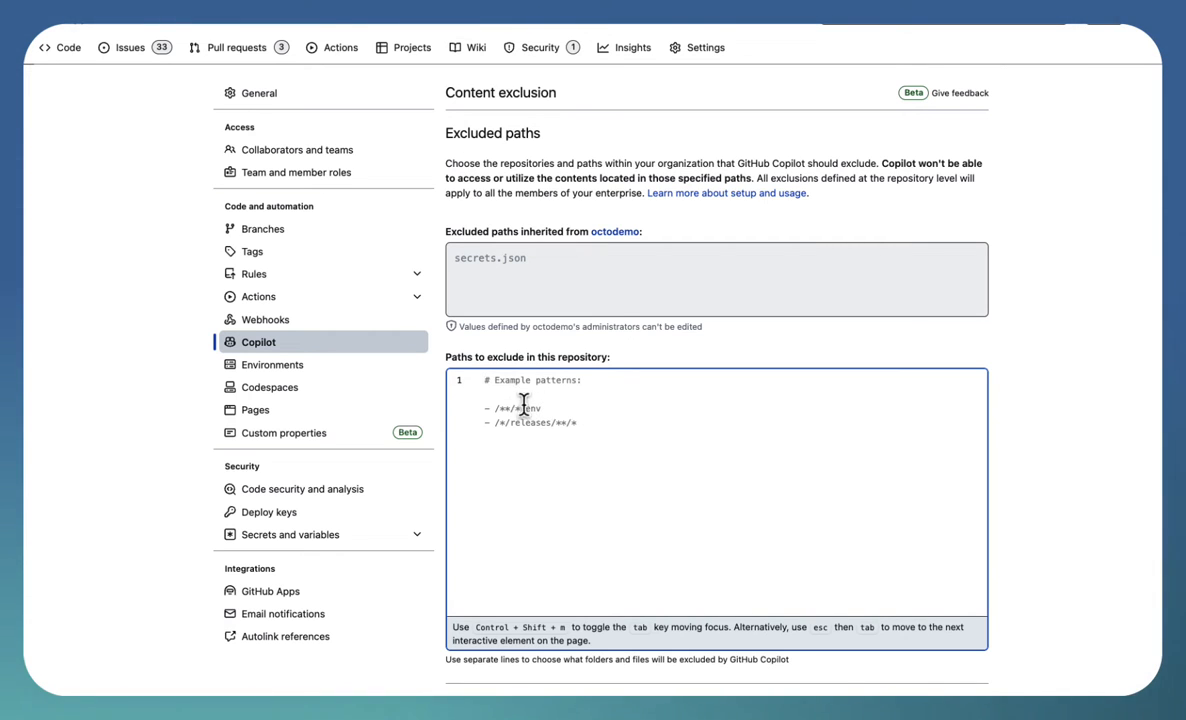
mouse_move(538, 418)
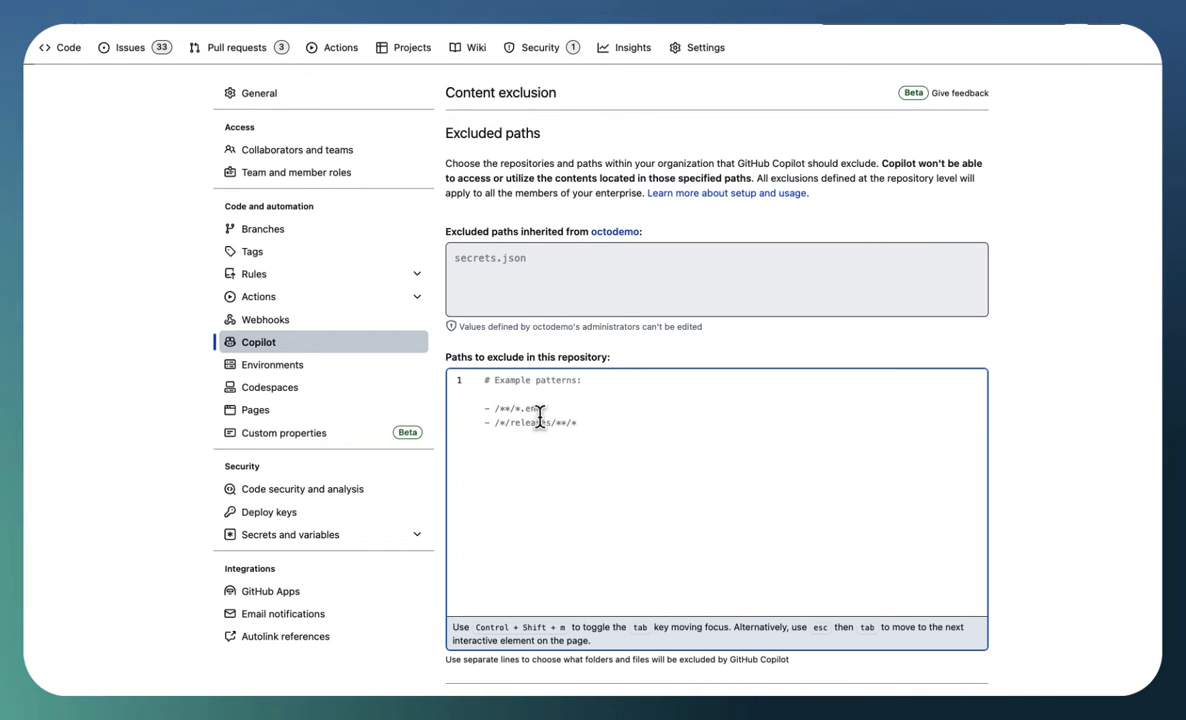
mouse_move(587, 432)
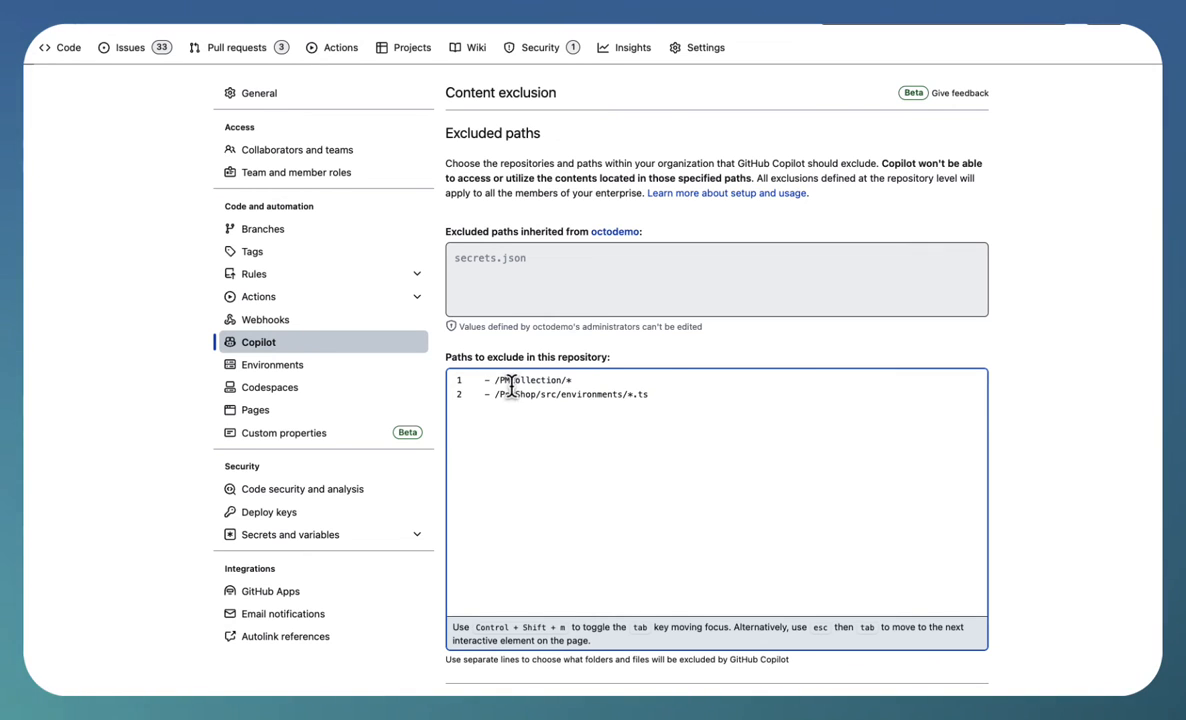
double_click(531, 379)
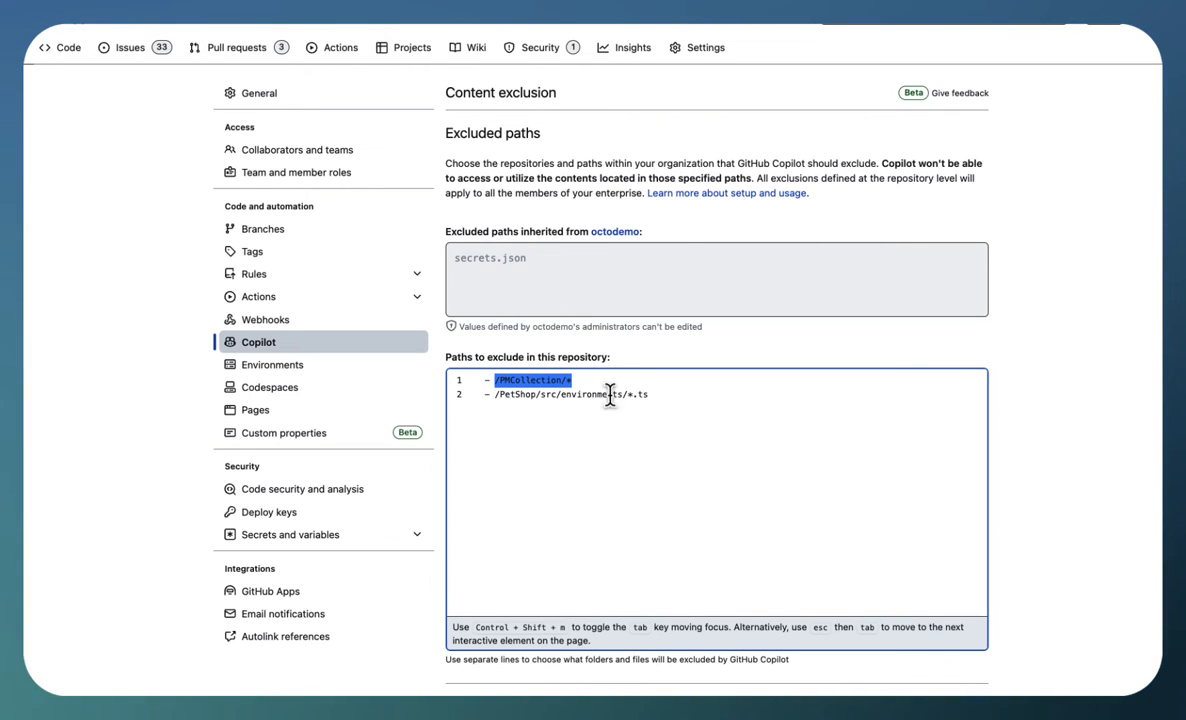
double_click(583, 394)
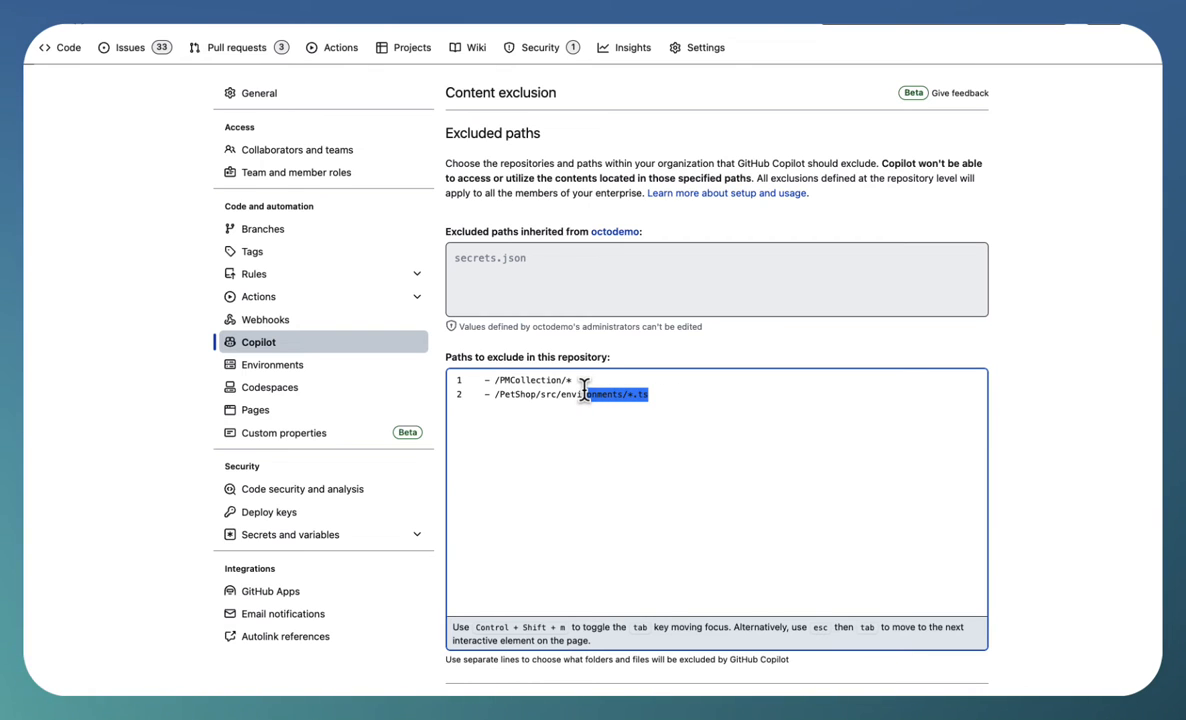
key("ctrl+a")
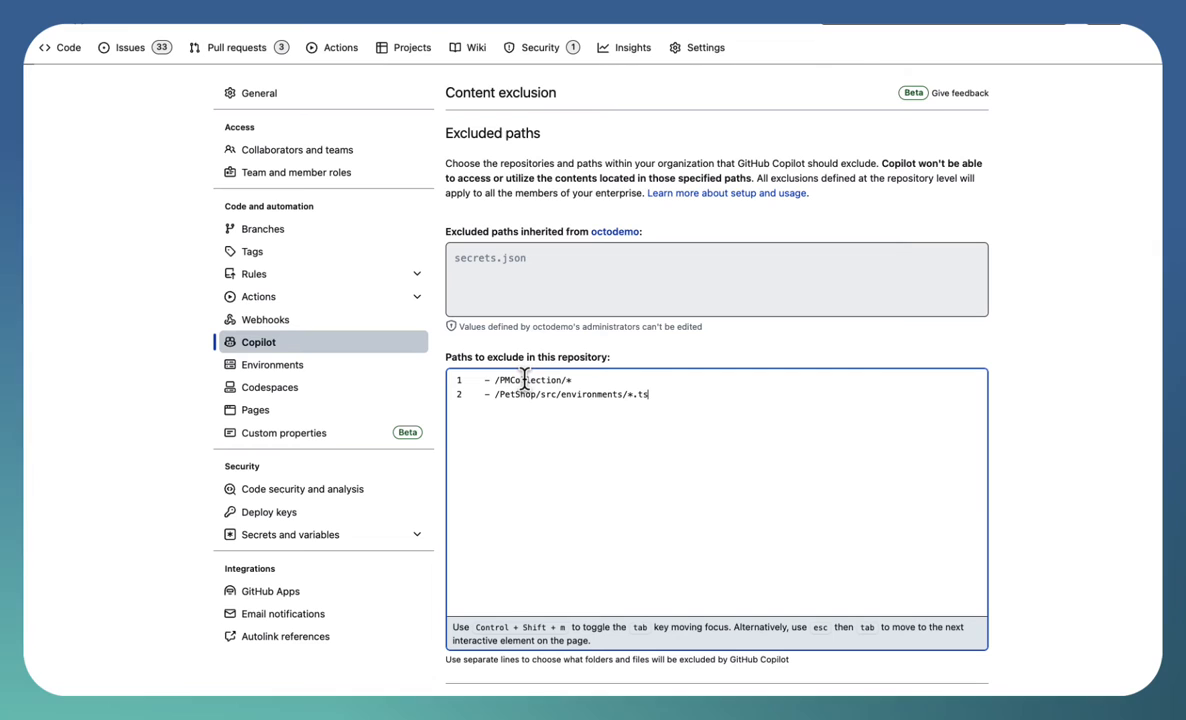
double_click(531, 380)
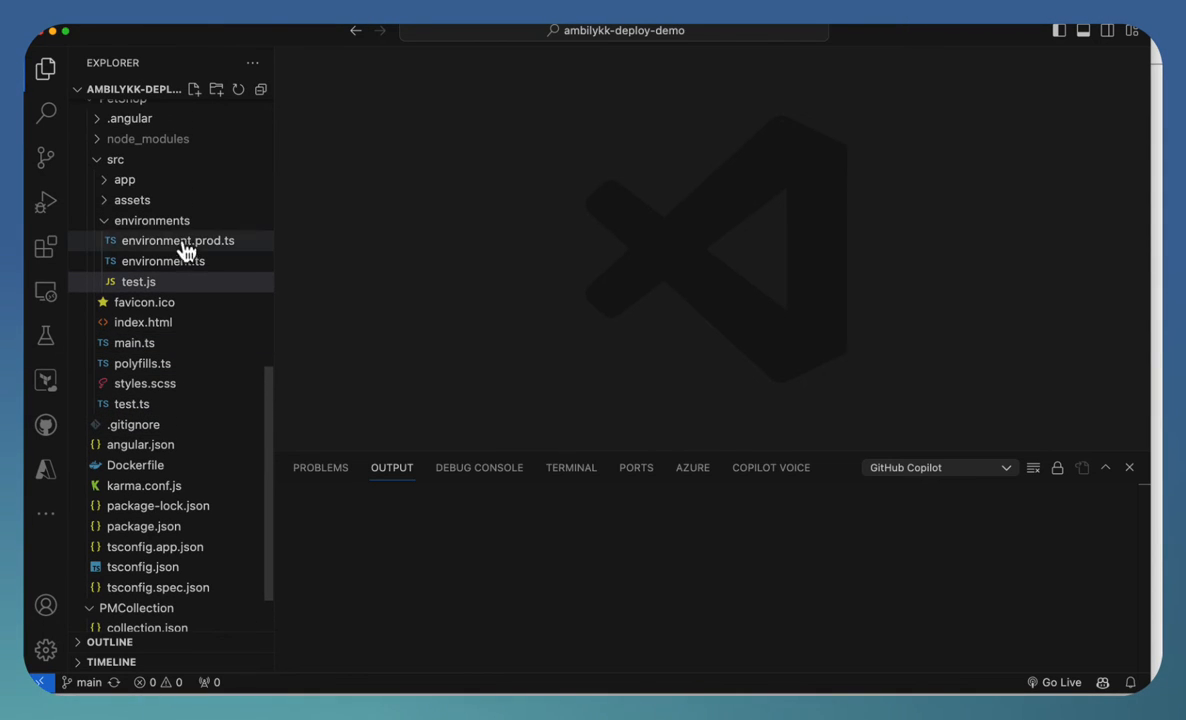
mouse_move(178, 248)
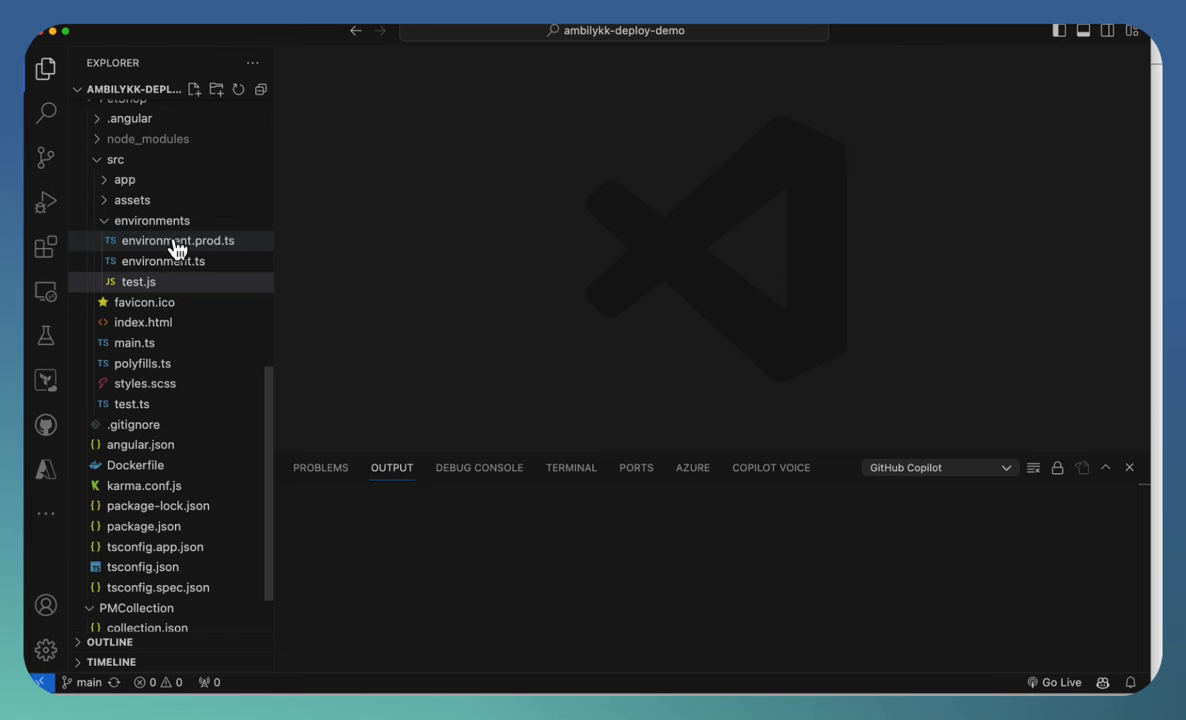
Step: Open environment.ts, show the GitHub Copilot output log, and type a comma after production: false
left_click(138, 281)
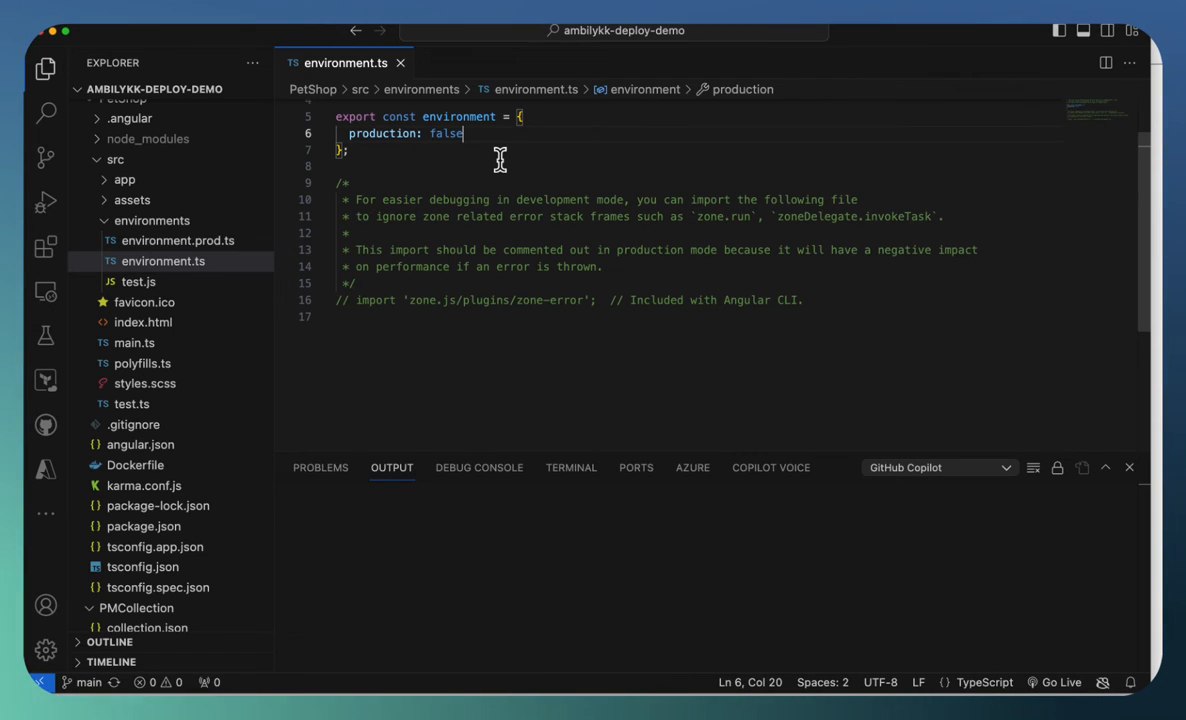
mouse_move(1110, 683)
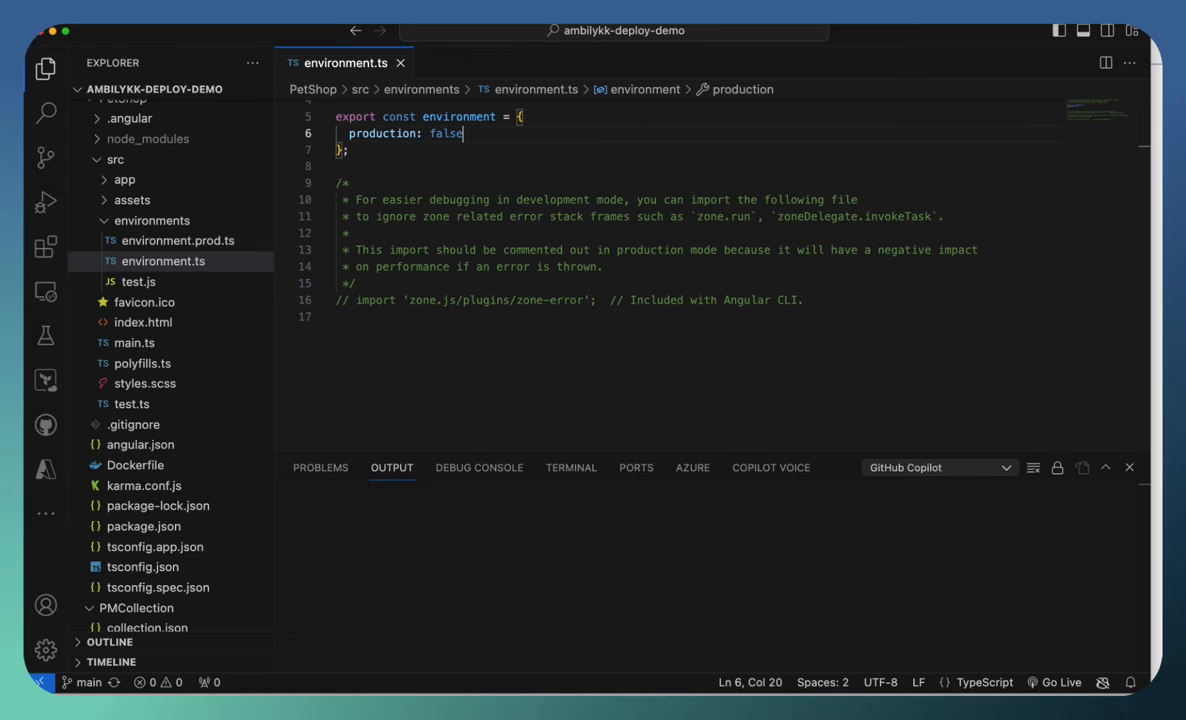
mouse_move(1074, 494)
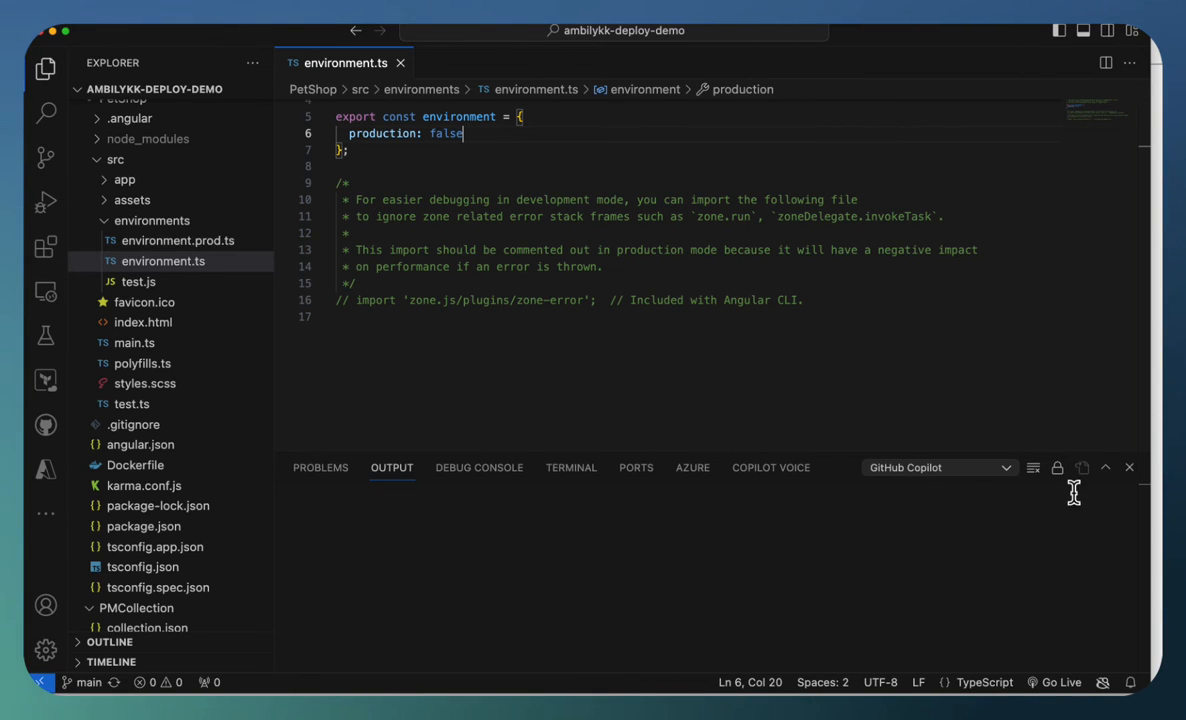
left_click(938, 467)
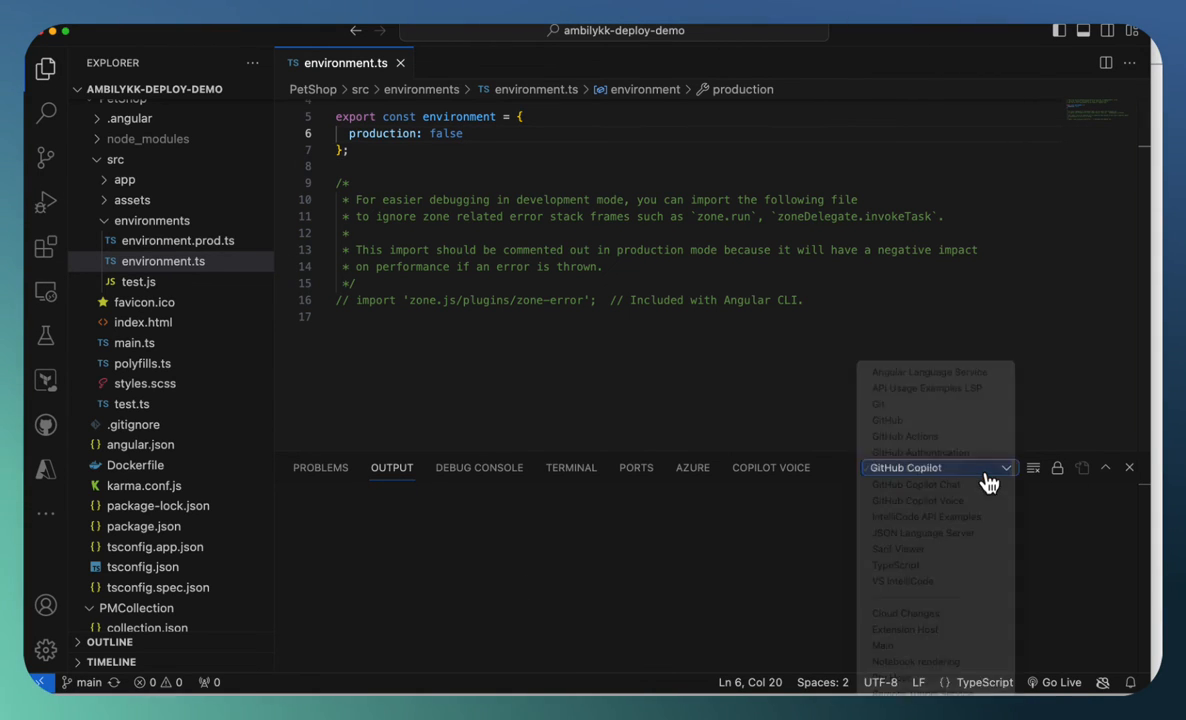
left_click(905, 467)
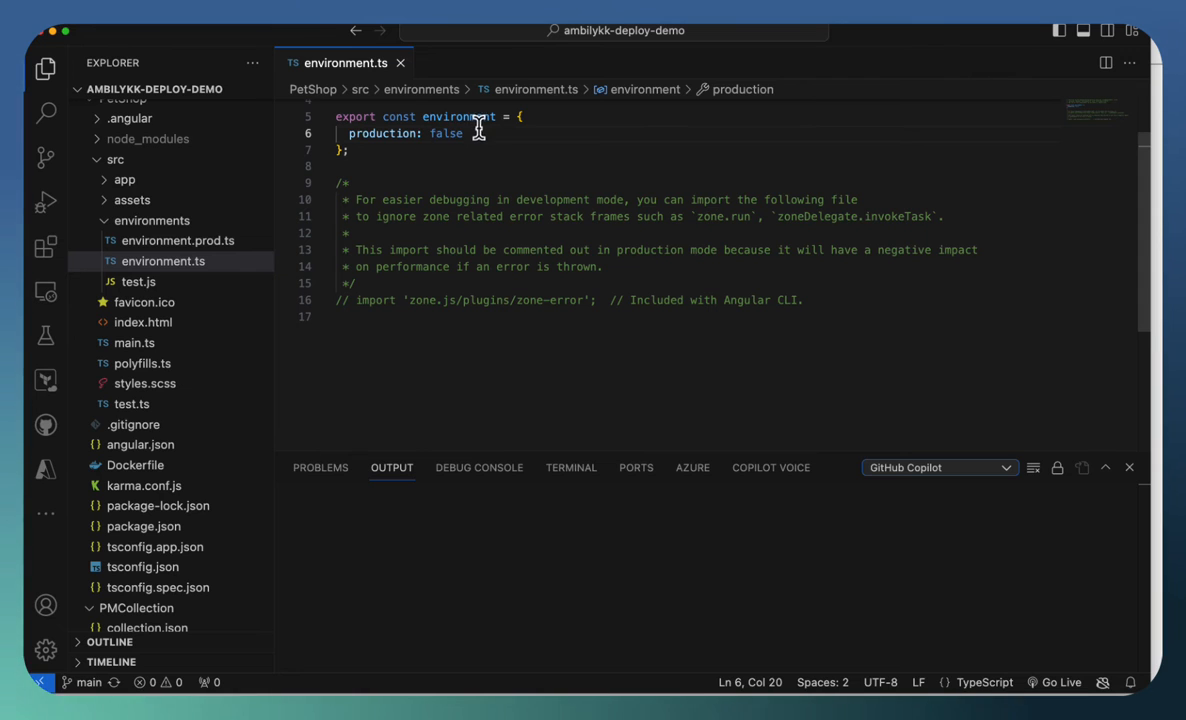
type(",")
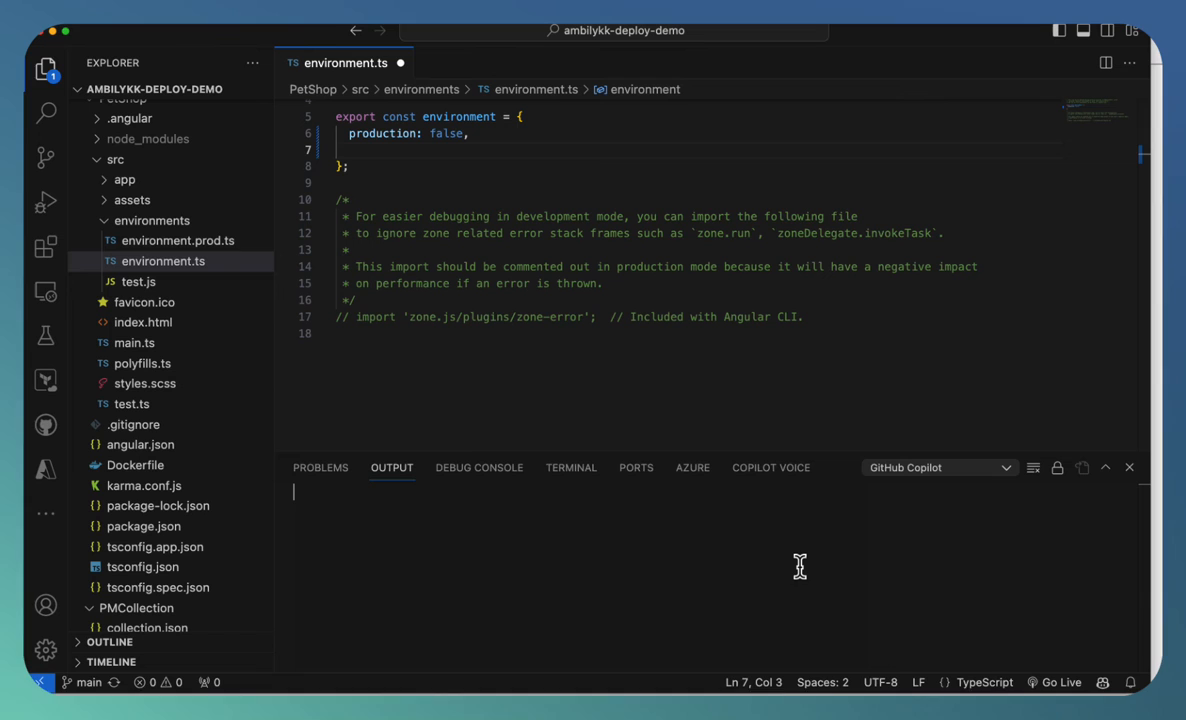
mouse_move(728, 385)
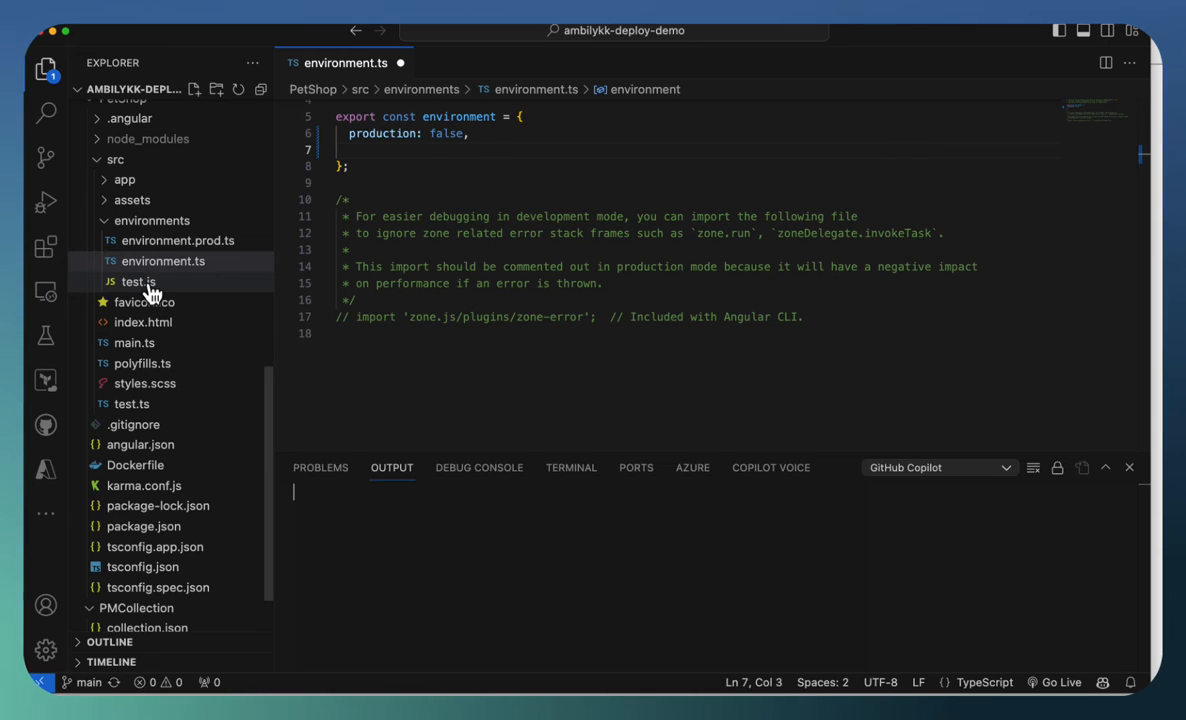
Step: Open test.js, highlight the log's isBlocked and reason entries, type '//defin', then return to environment.ts
left_click(138, 281)
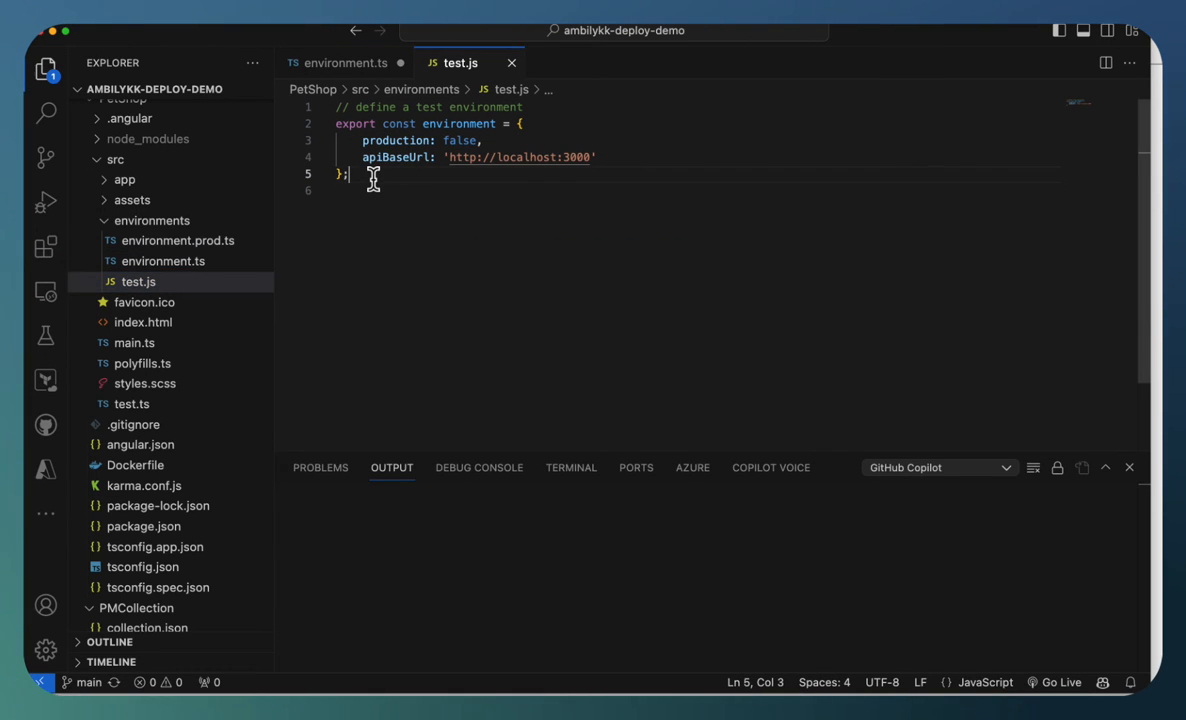
mouse_move(1114, 631)
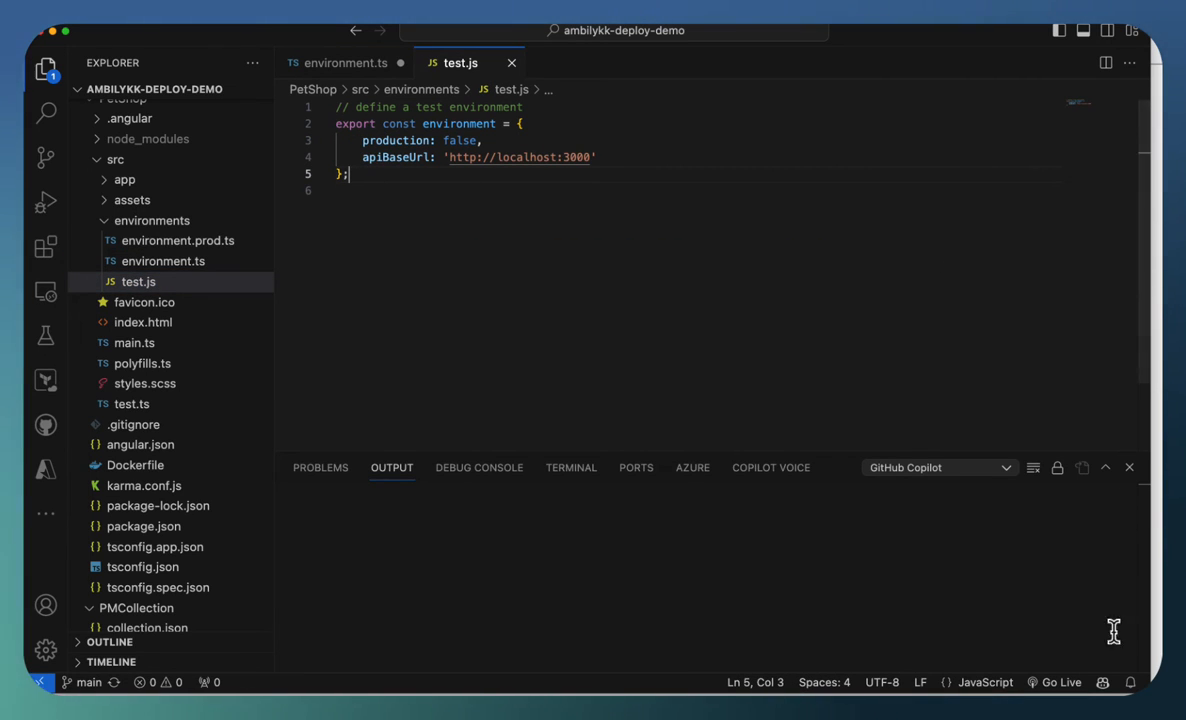
mouse_move(1103, 682)
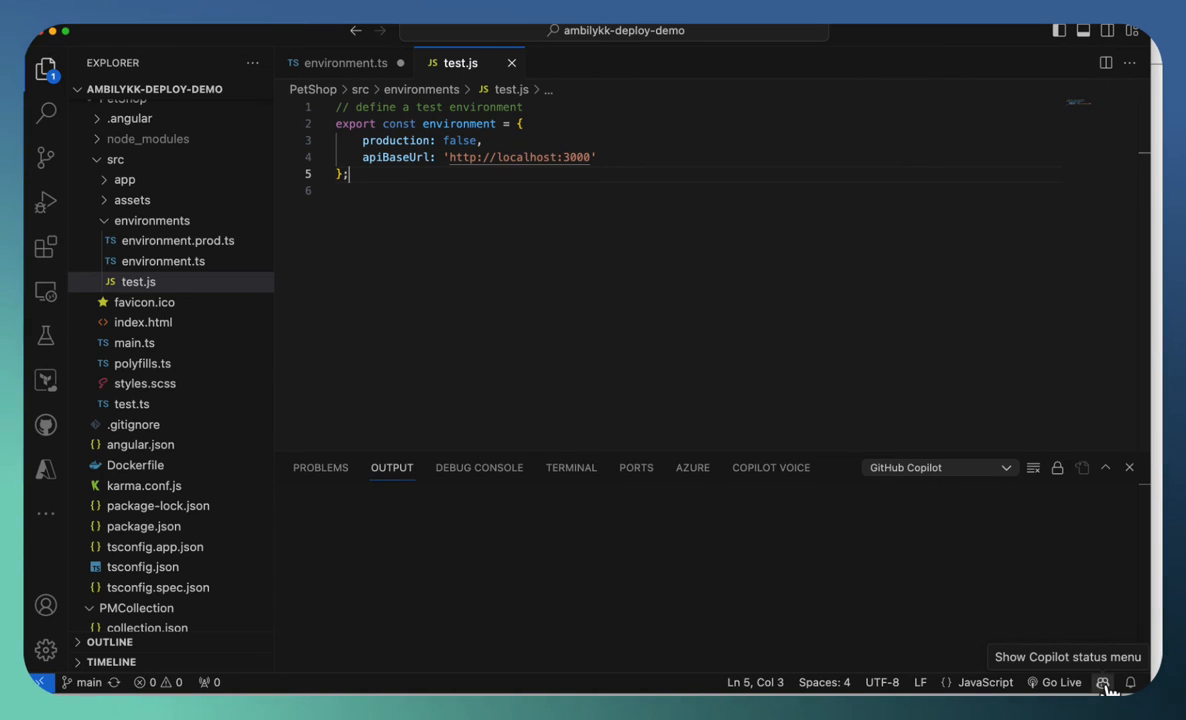
mouse_move(428, 211)
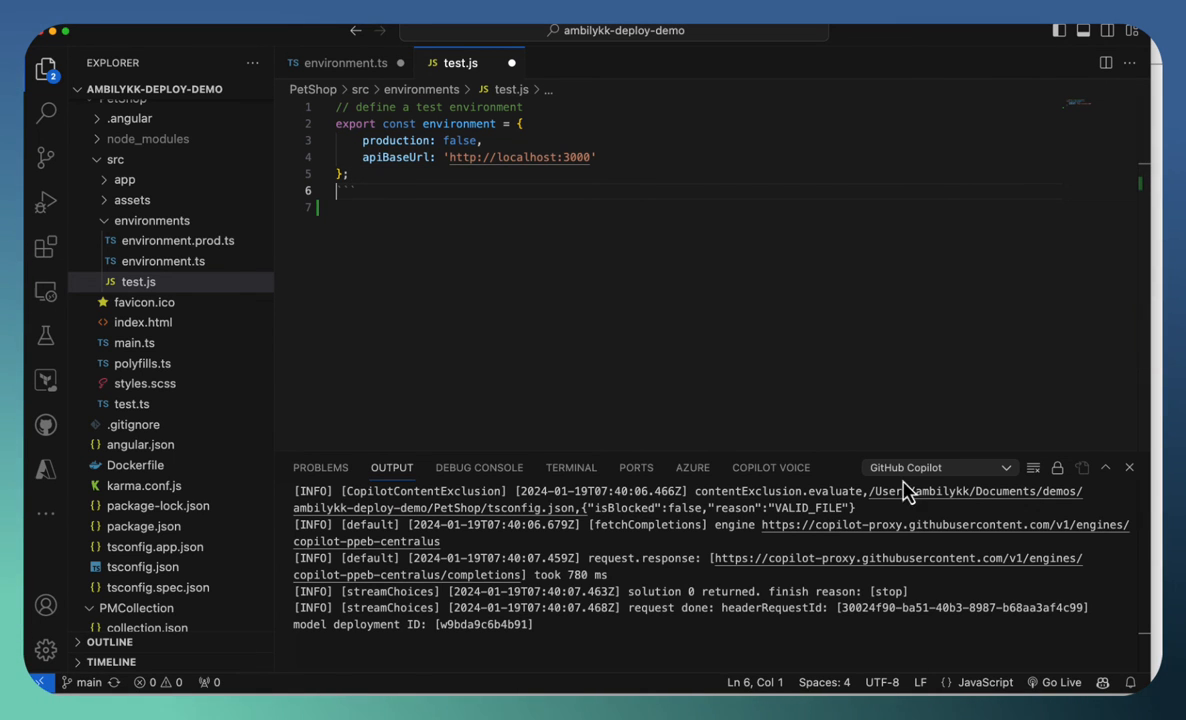
double_click(410, 491)
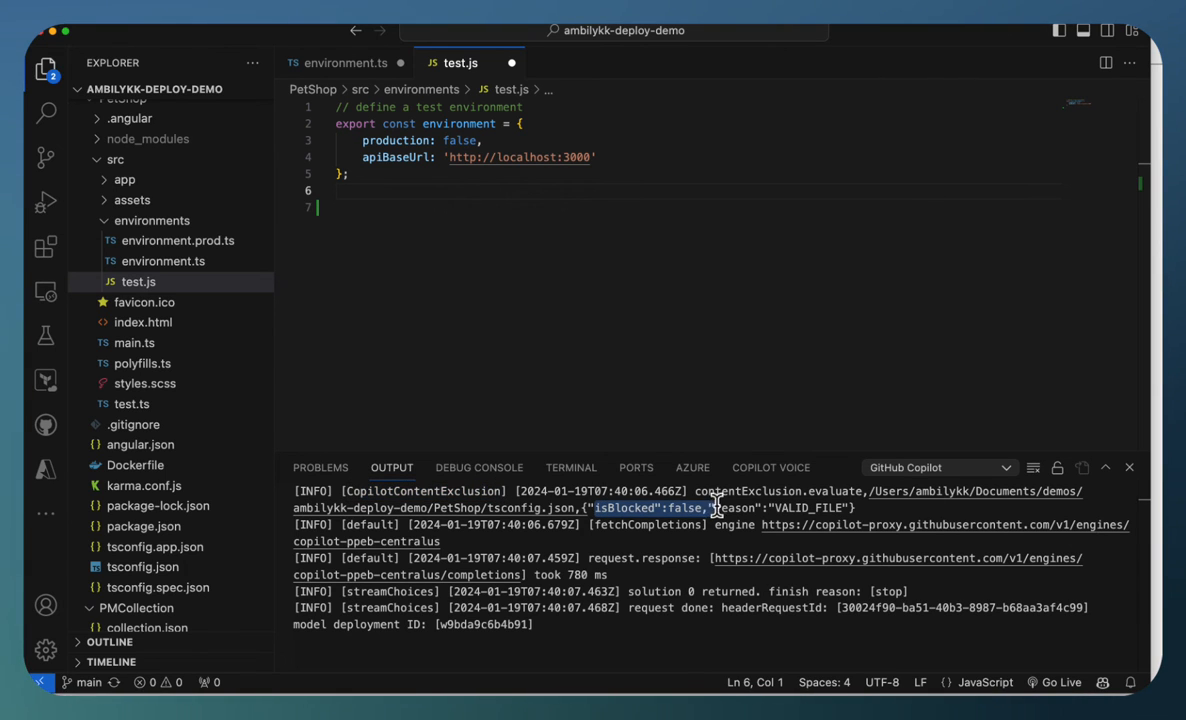
left_click_drag(711, 508, 856, 508)
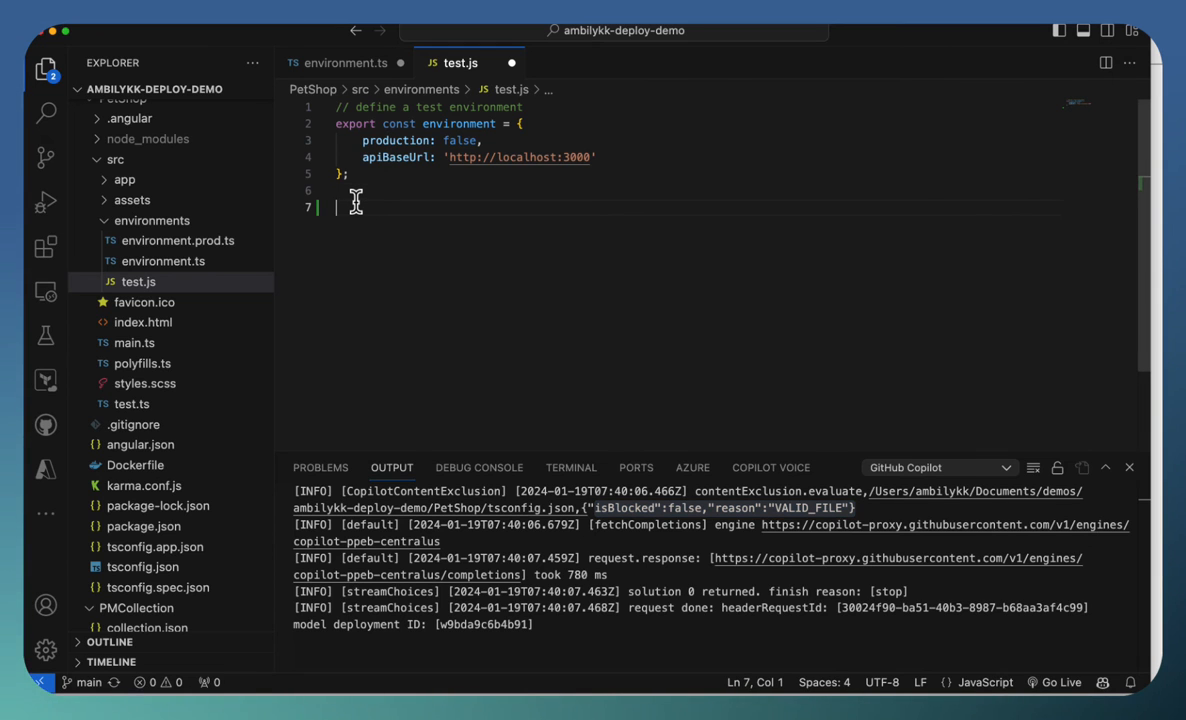
type("//define a production environment")
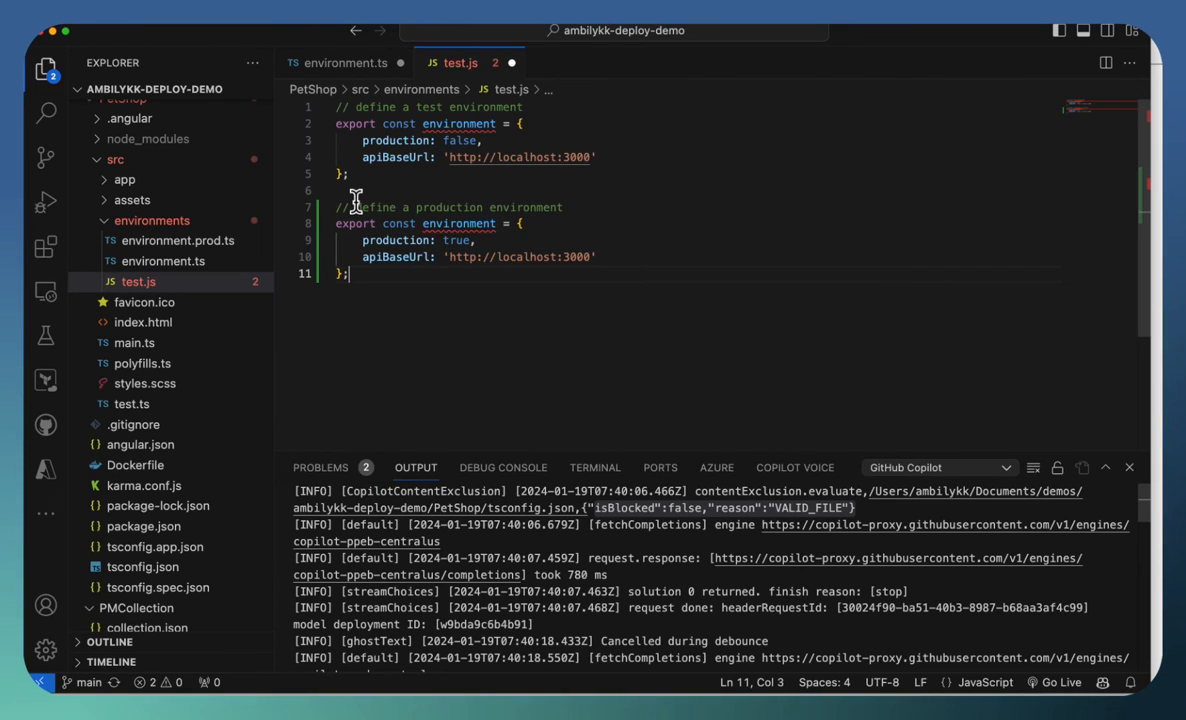
left_click(348, 63)
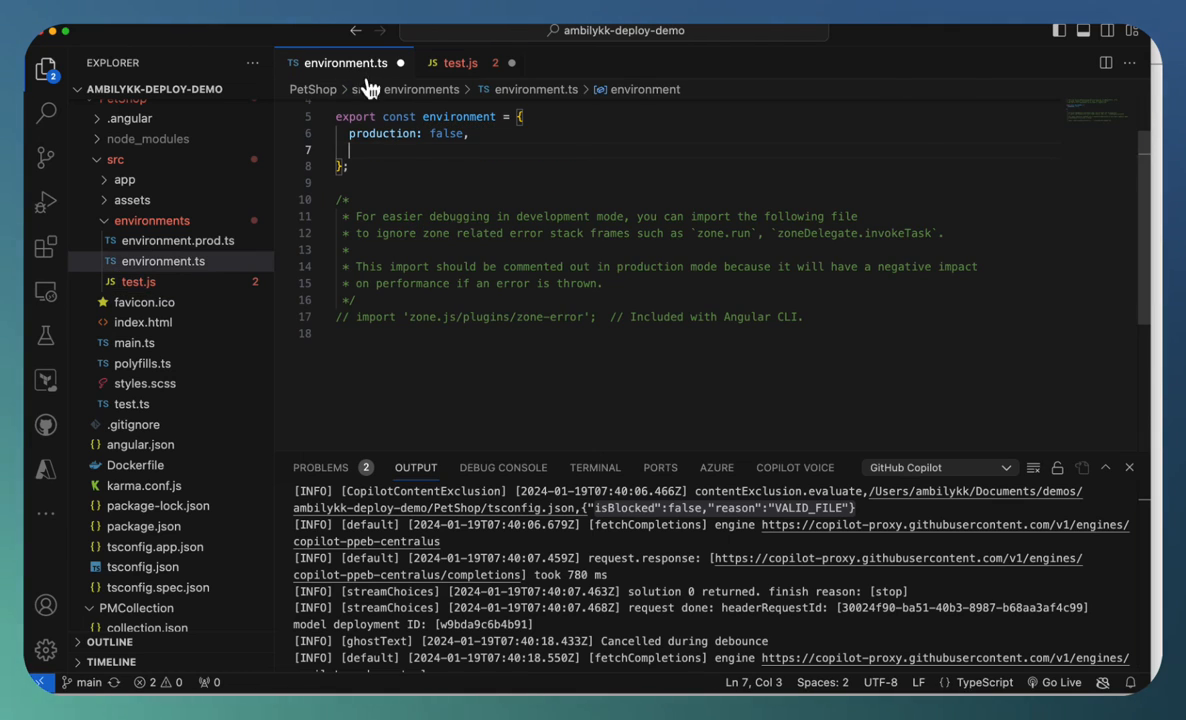
Step: Type 'sta' for a staging entry in environment.ts and expand PMCollection in the Explorer
type("staging")
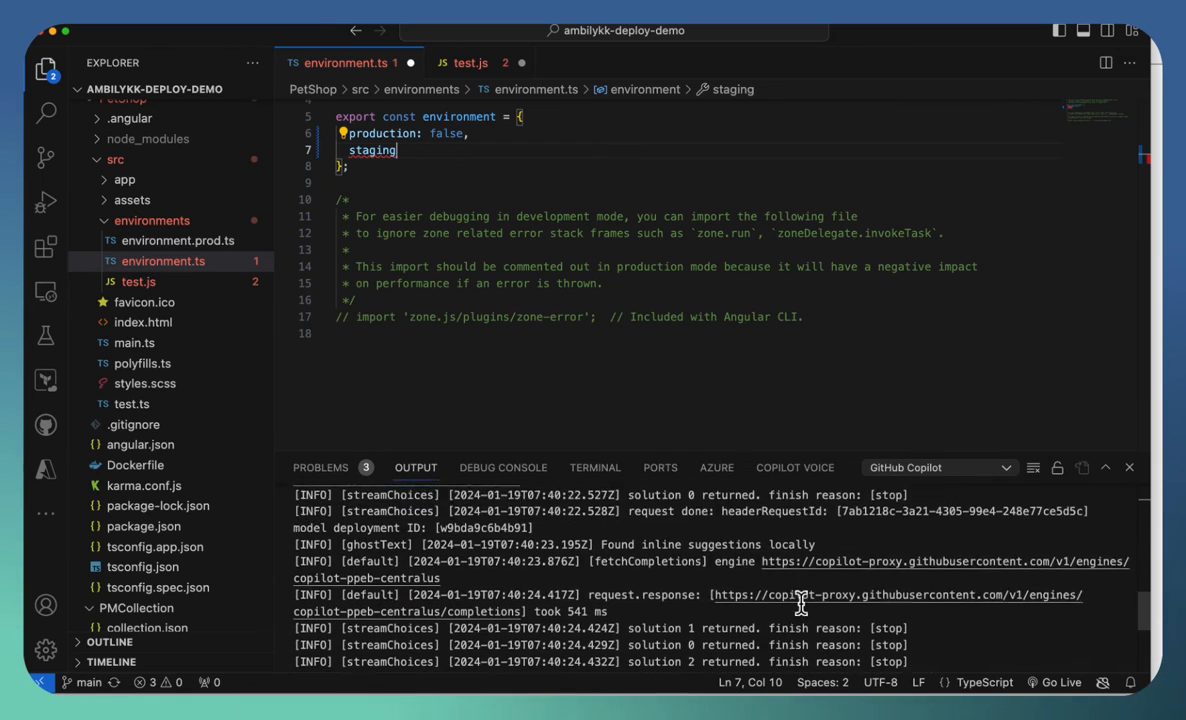
scroll("down", 3)
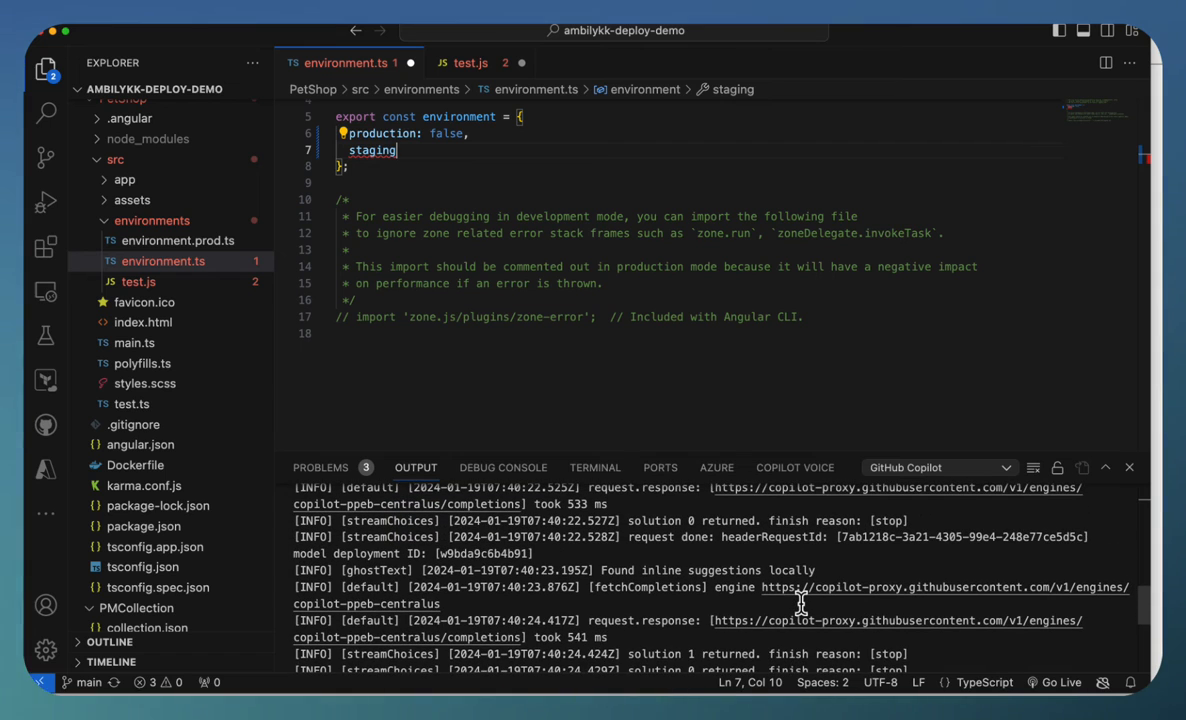
mouse_move(800, 590)
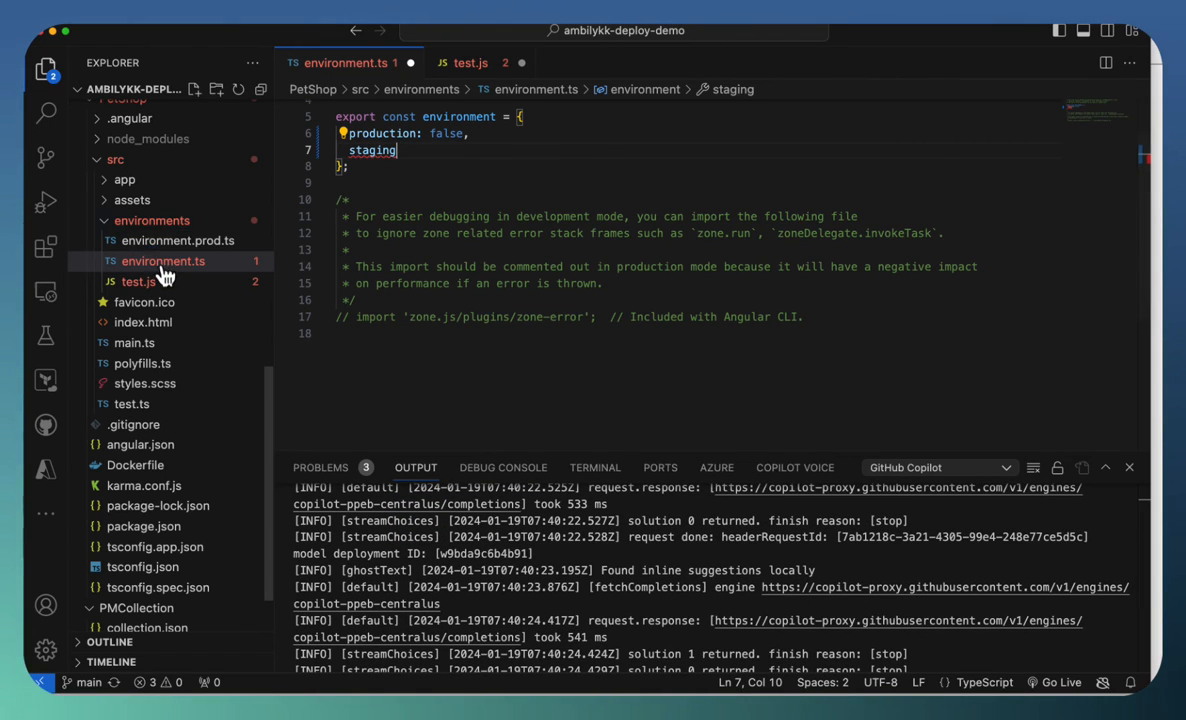
mouse_move(173, 281)
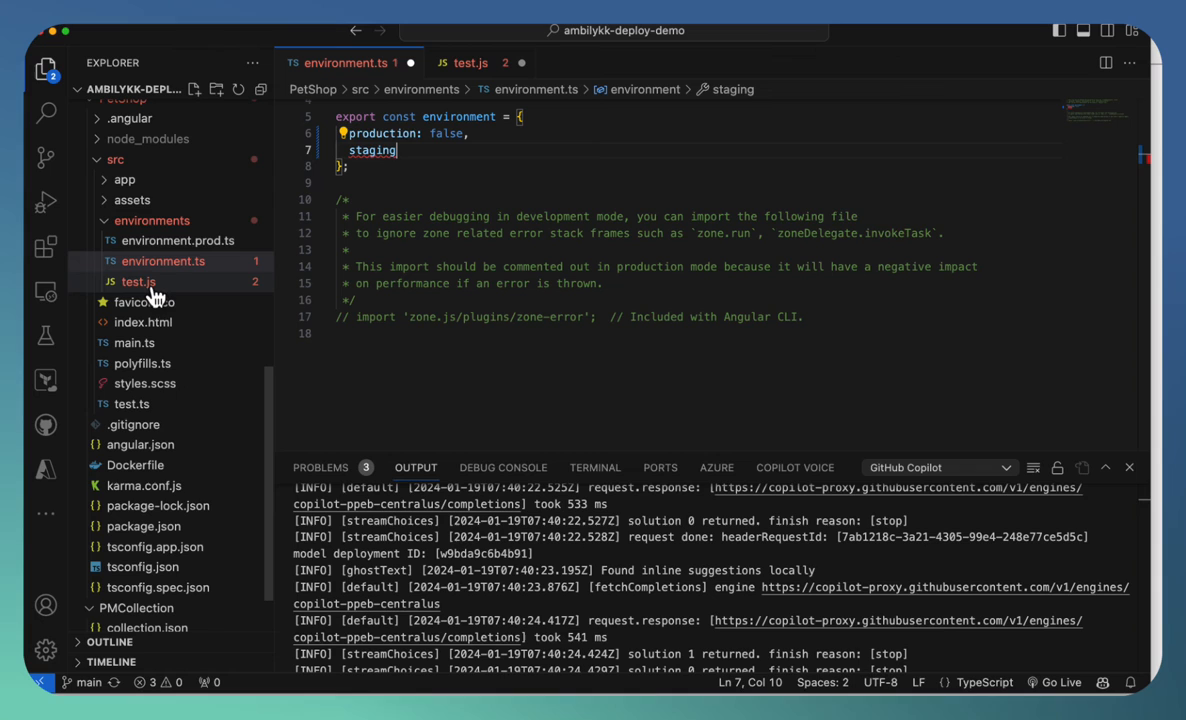
mouse_move(139, 281)
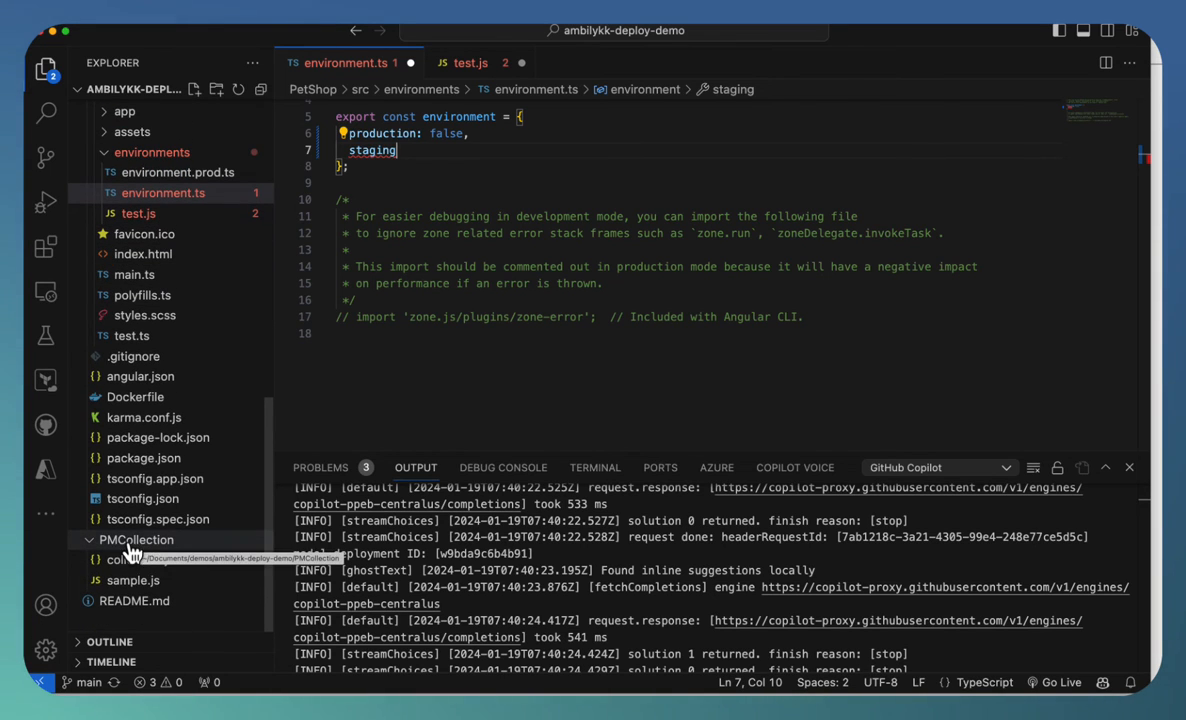
left_click(135, 539)
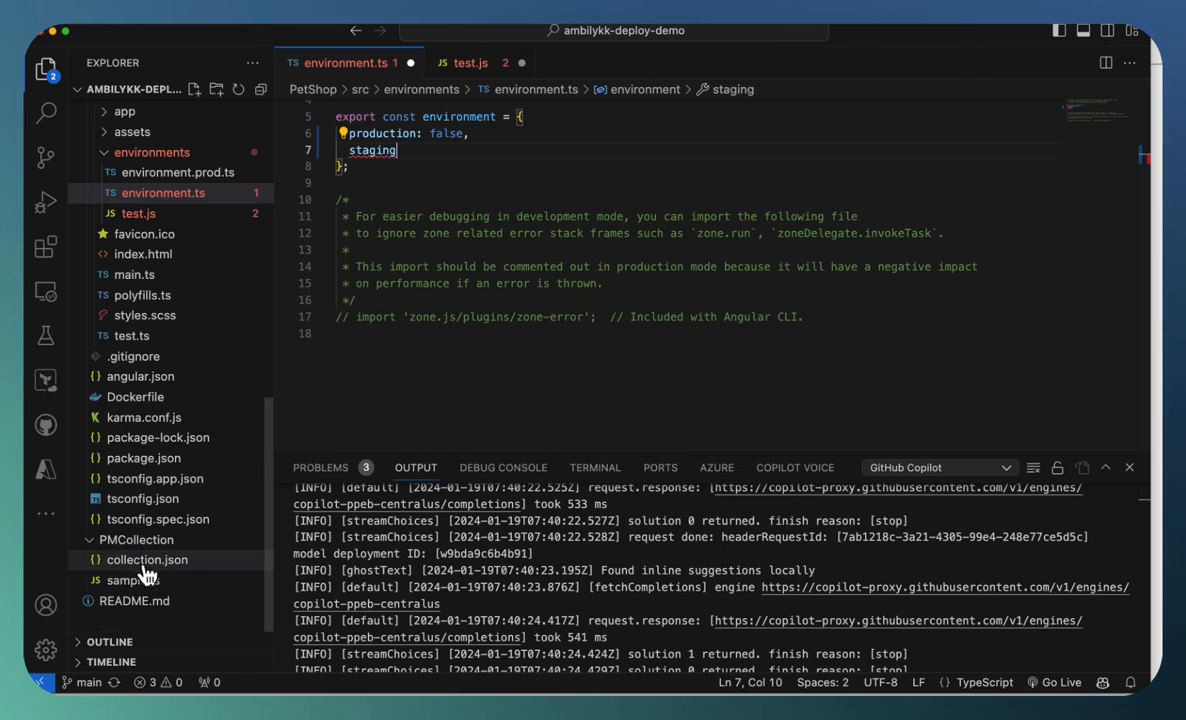
Step: Open PMCollection's collection.json and type a comma after the "response": [] entry
left_click(135, 539)
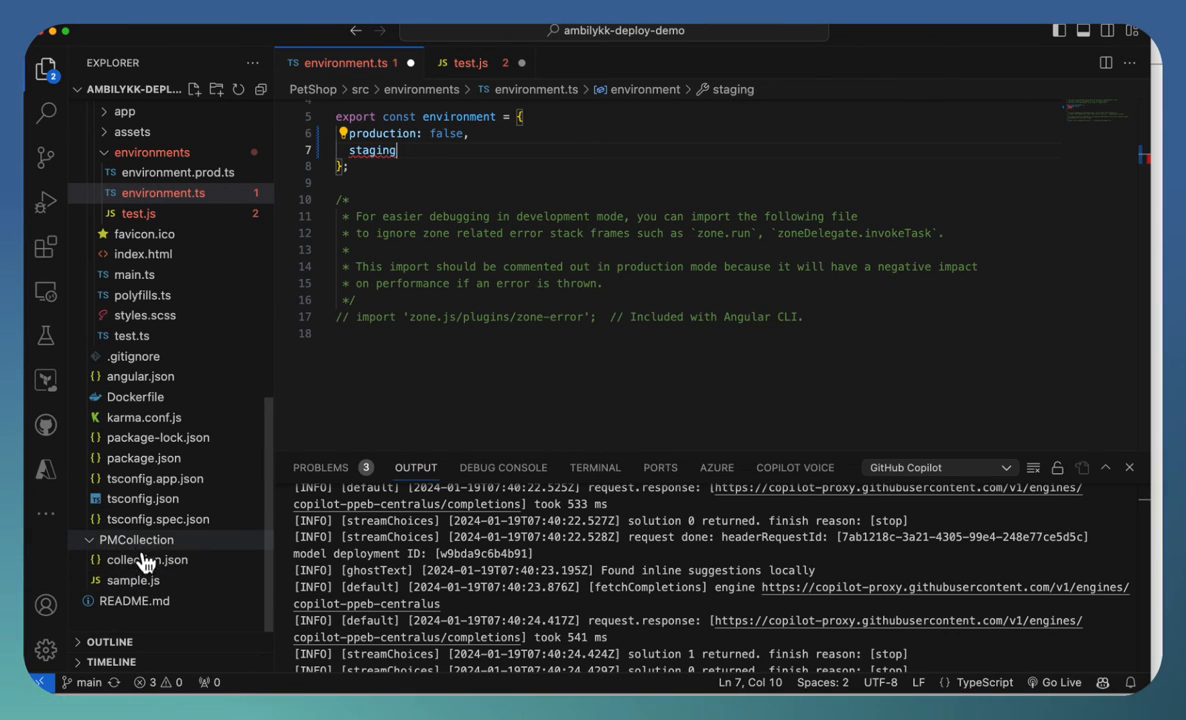
mouse_move(147, 560)
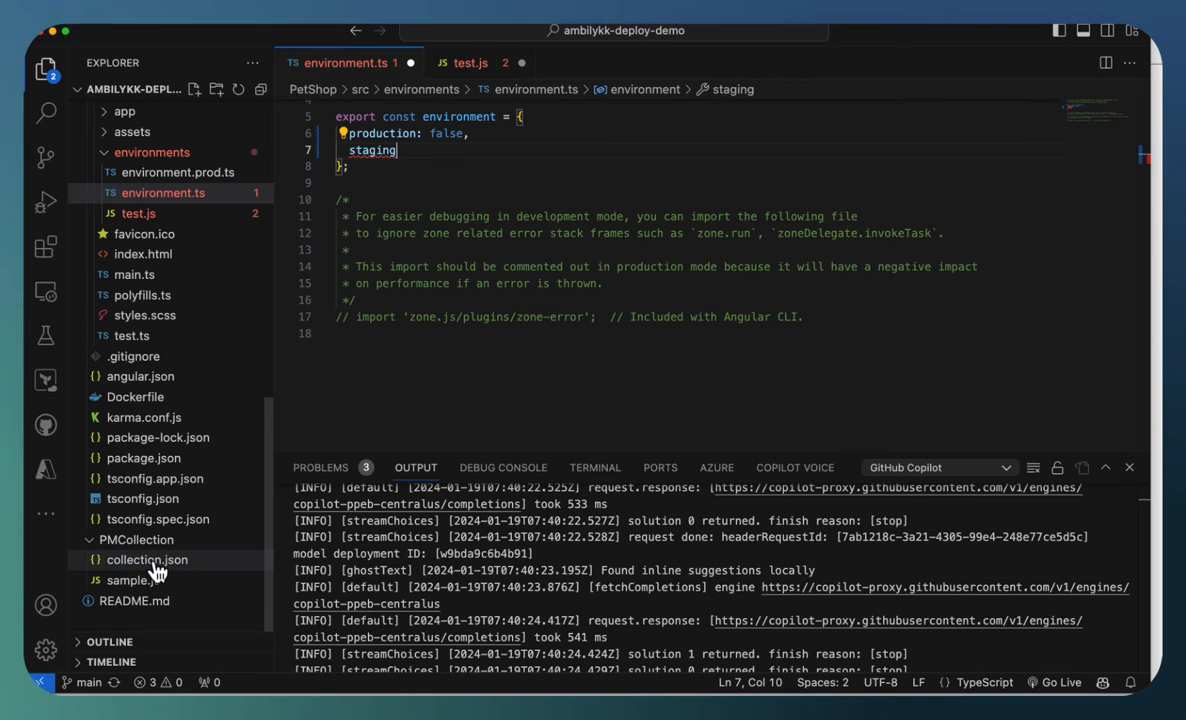
left_click(147, 559)
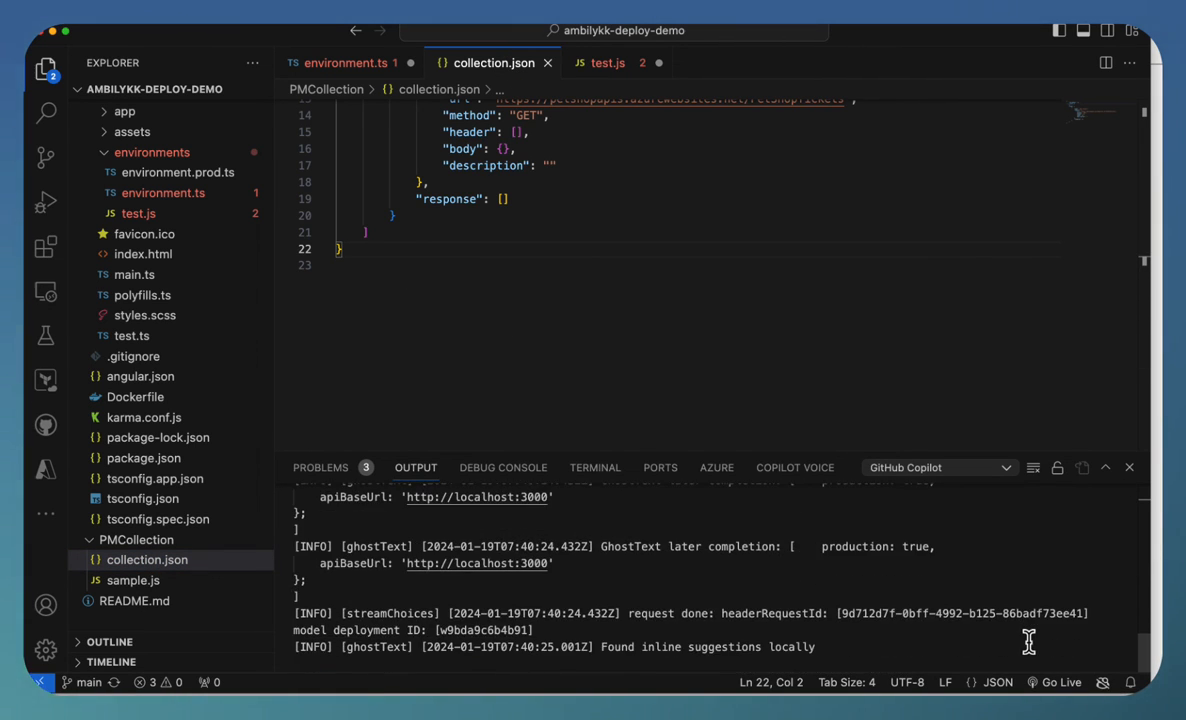
mouse_move(964, 526)
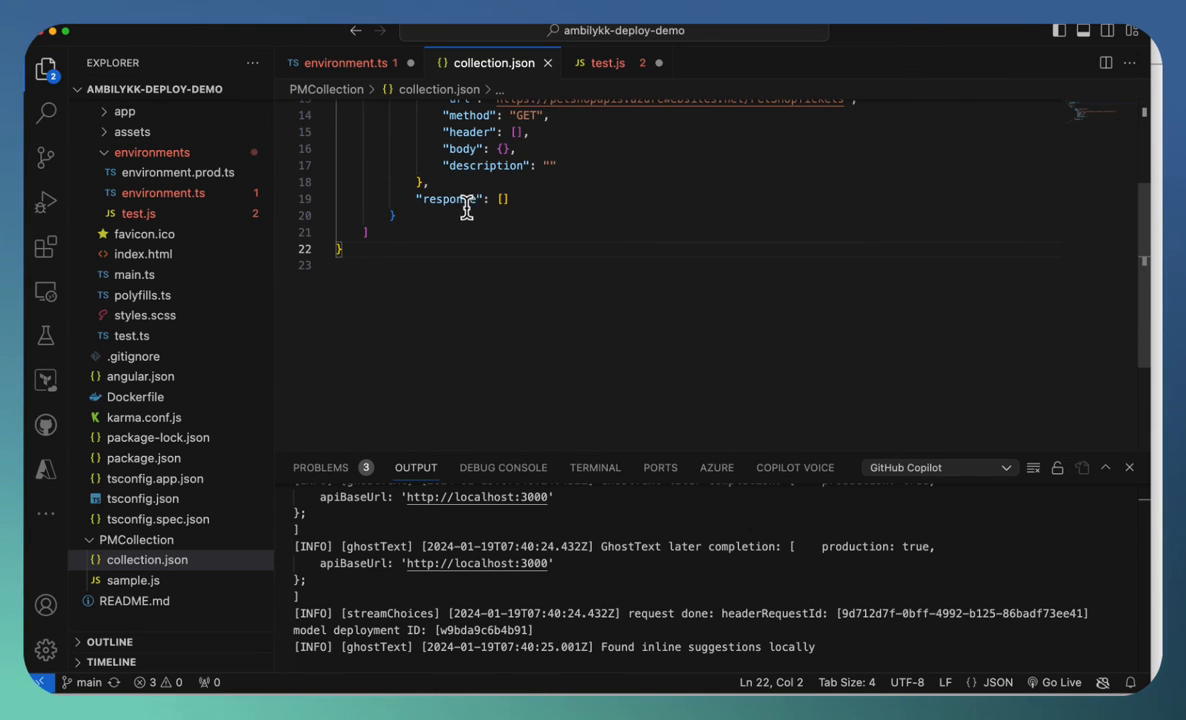
left_click(503, 199)
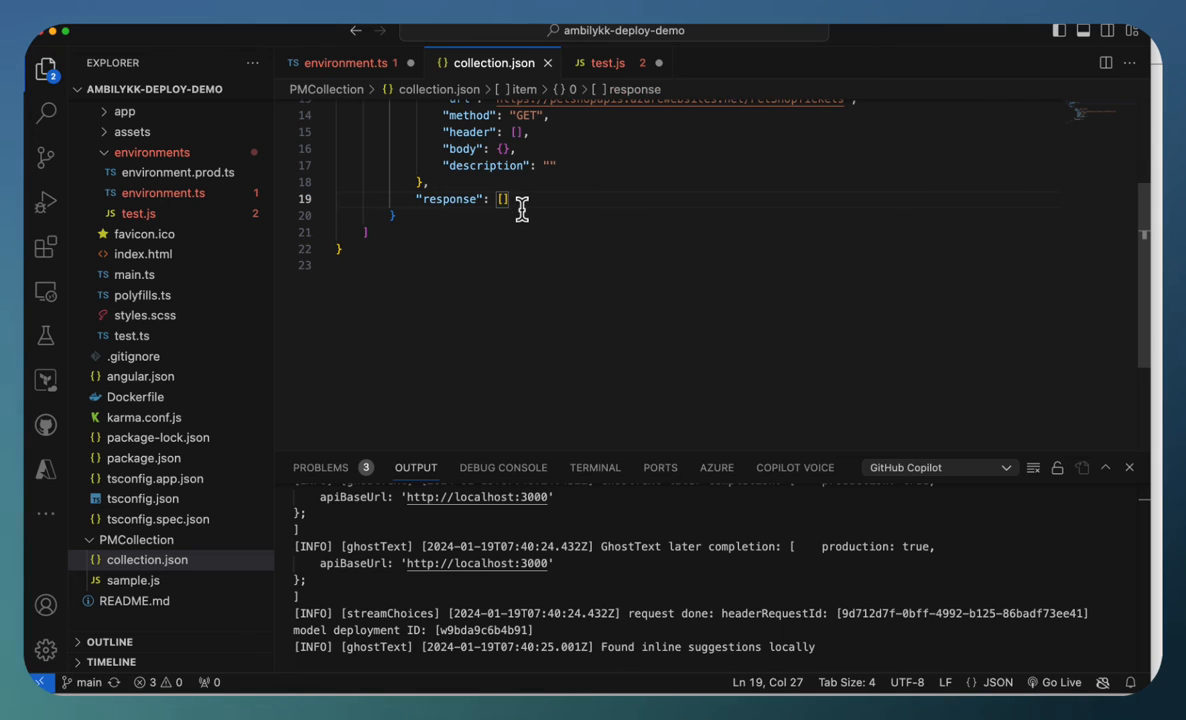
type(",")
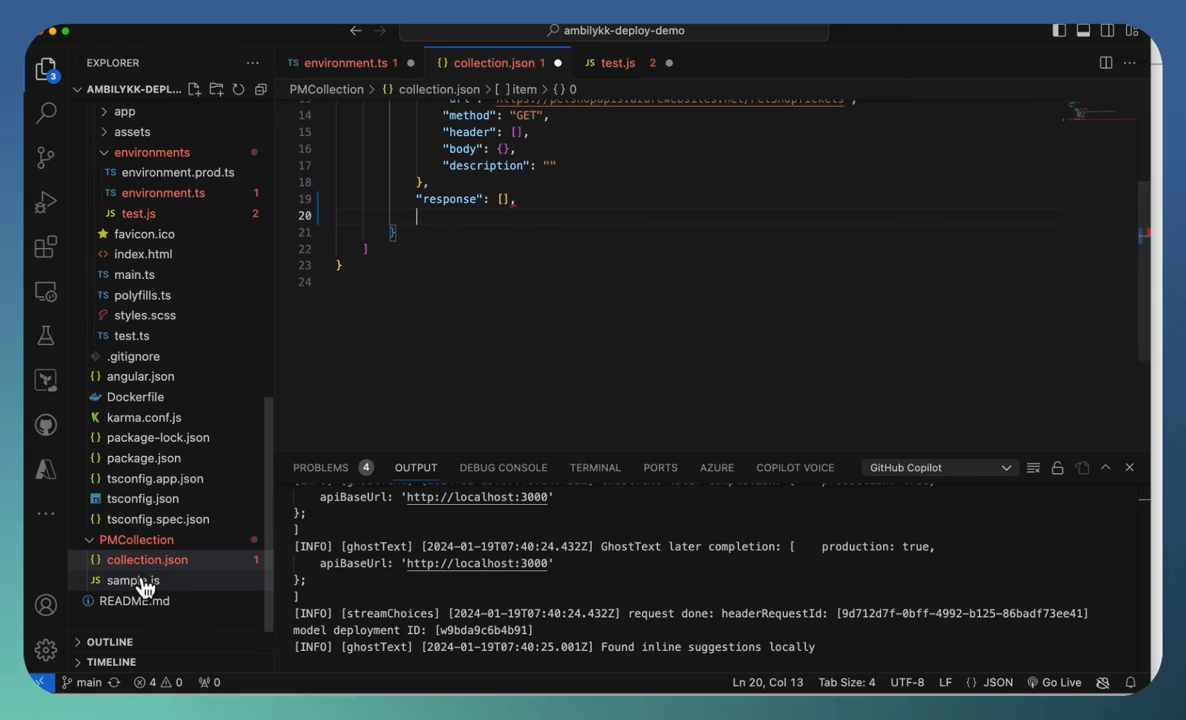
Step: Open sample.js and type the comment 'define a function to valiate email'
left_click(132, 580)
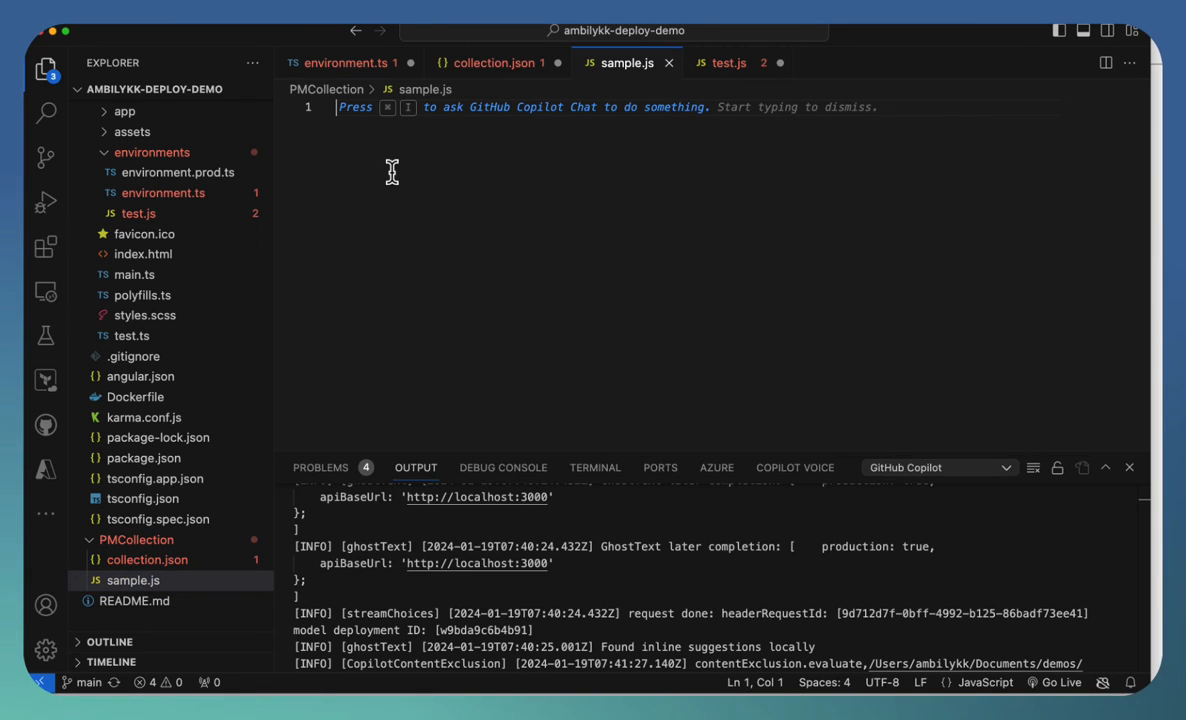
type("//d efine a f")
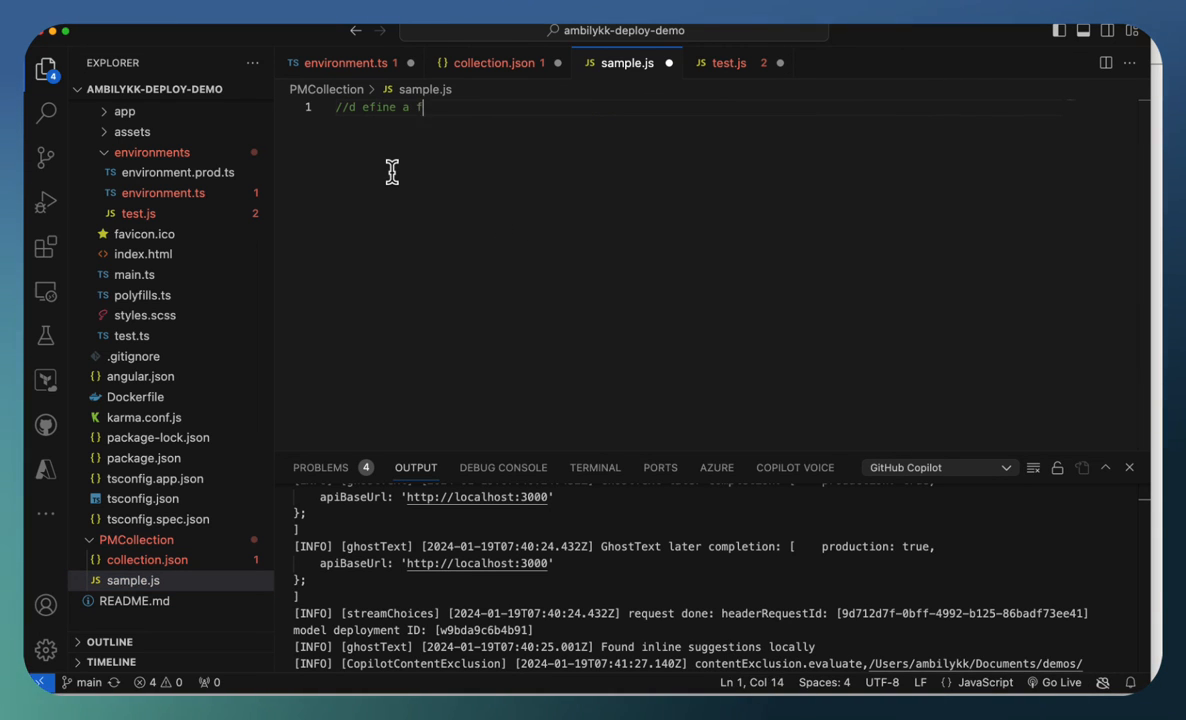
type("unction to v")
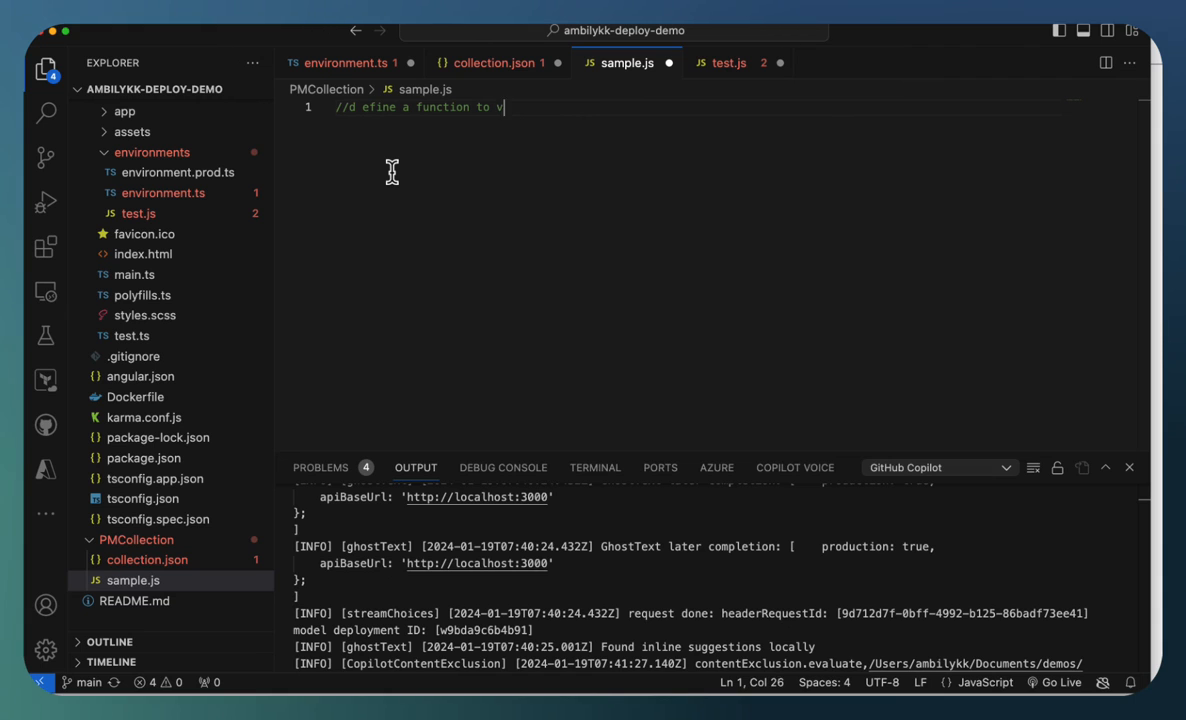
type("aliate email")
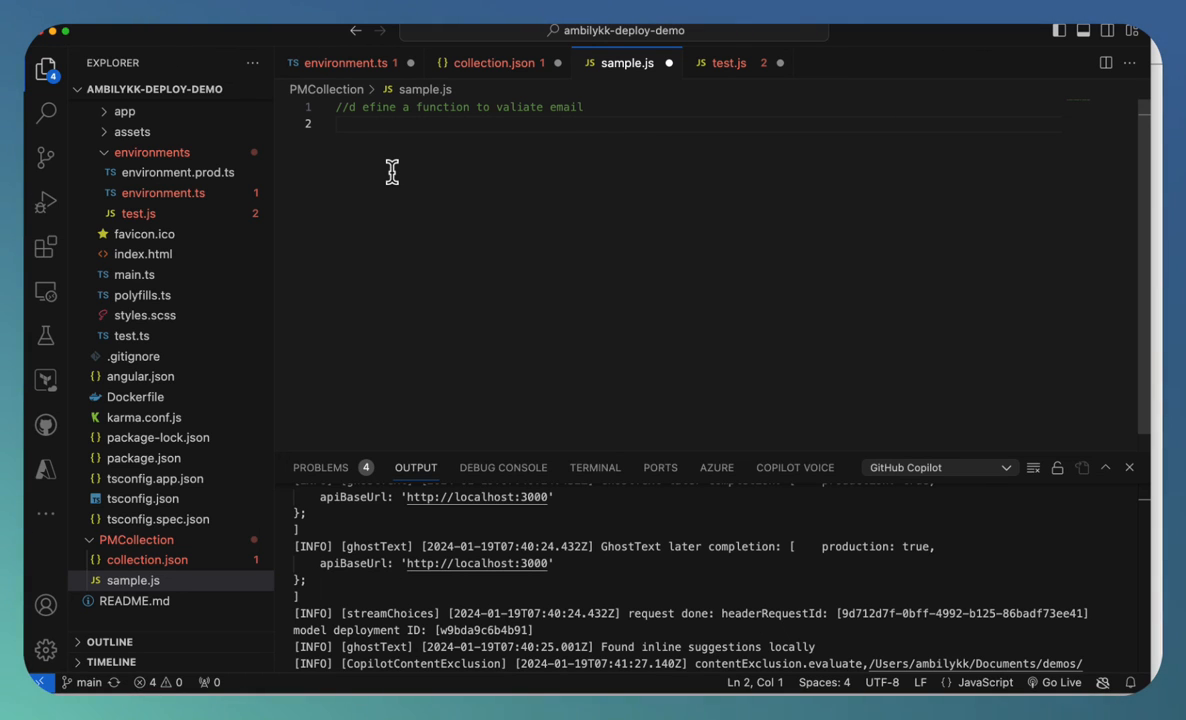
mouse_move(1150, 560)
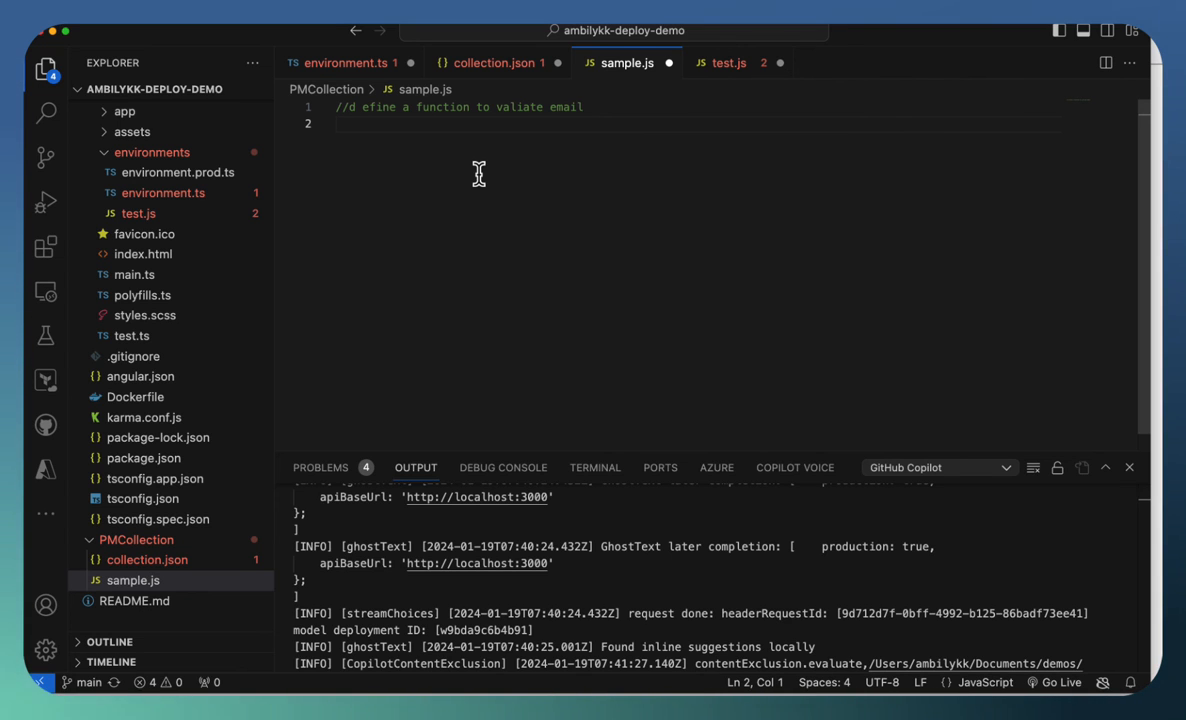
mouse_move(550, 214)
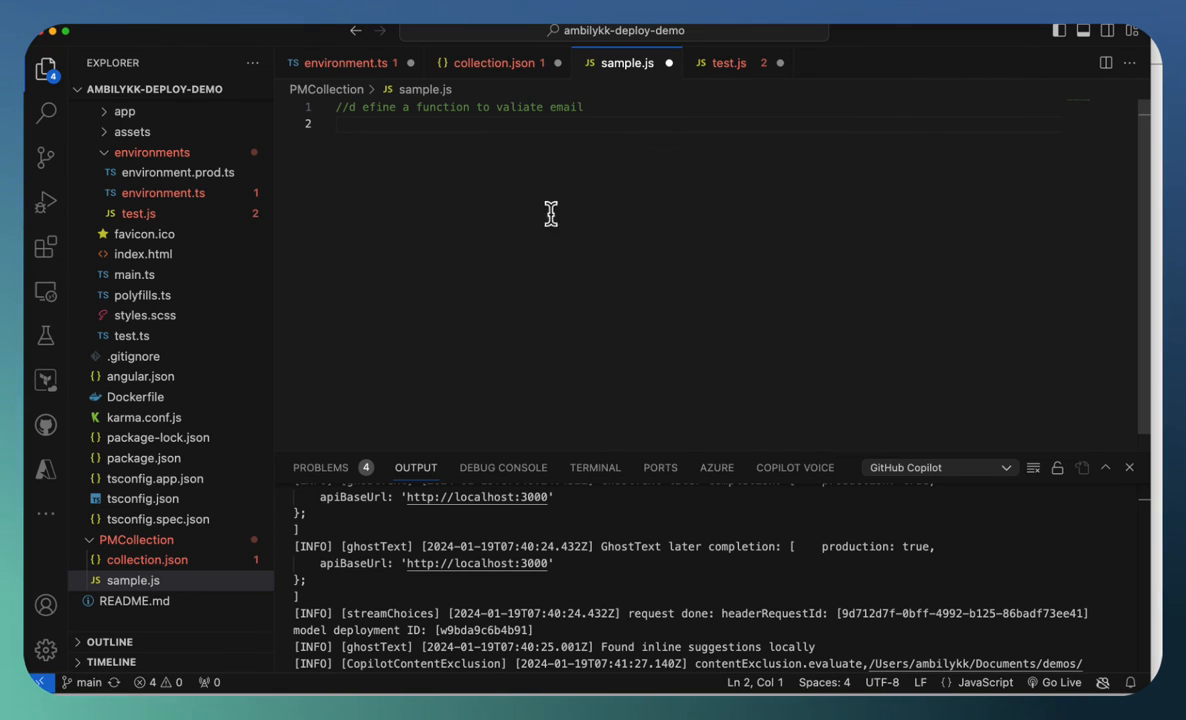
mouse_move(1105, 688)
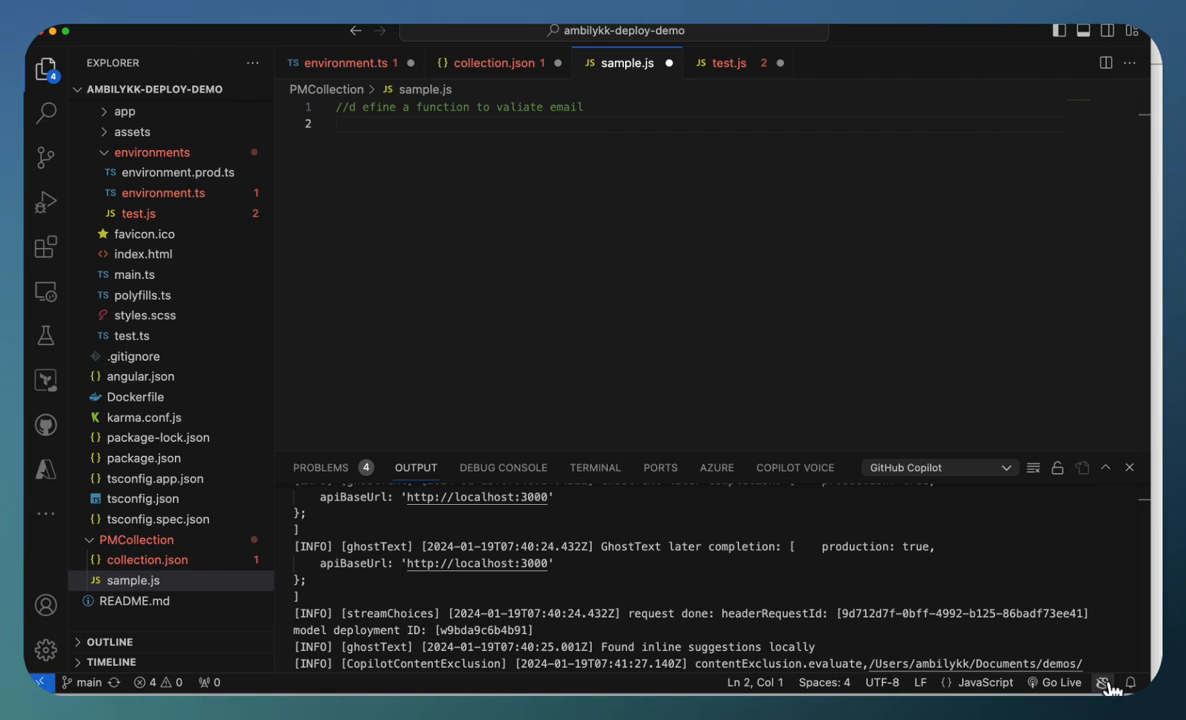
mouse_move(354, 176)
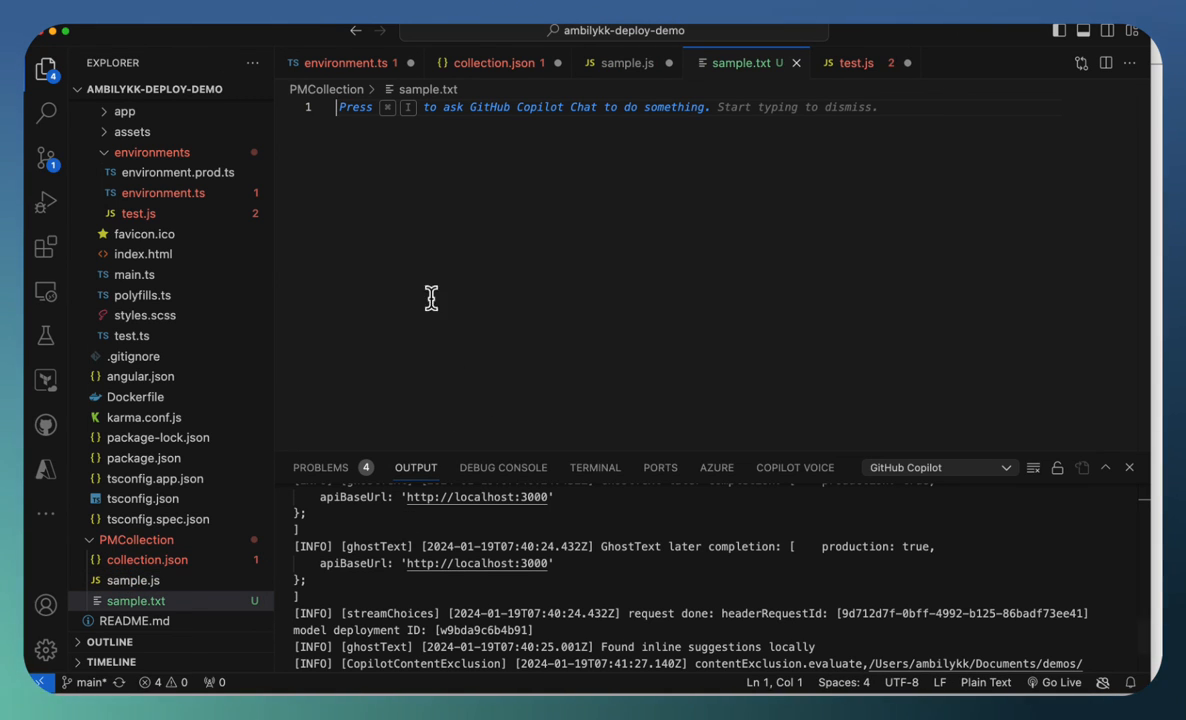
mouse_move(414, 225)
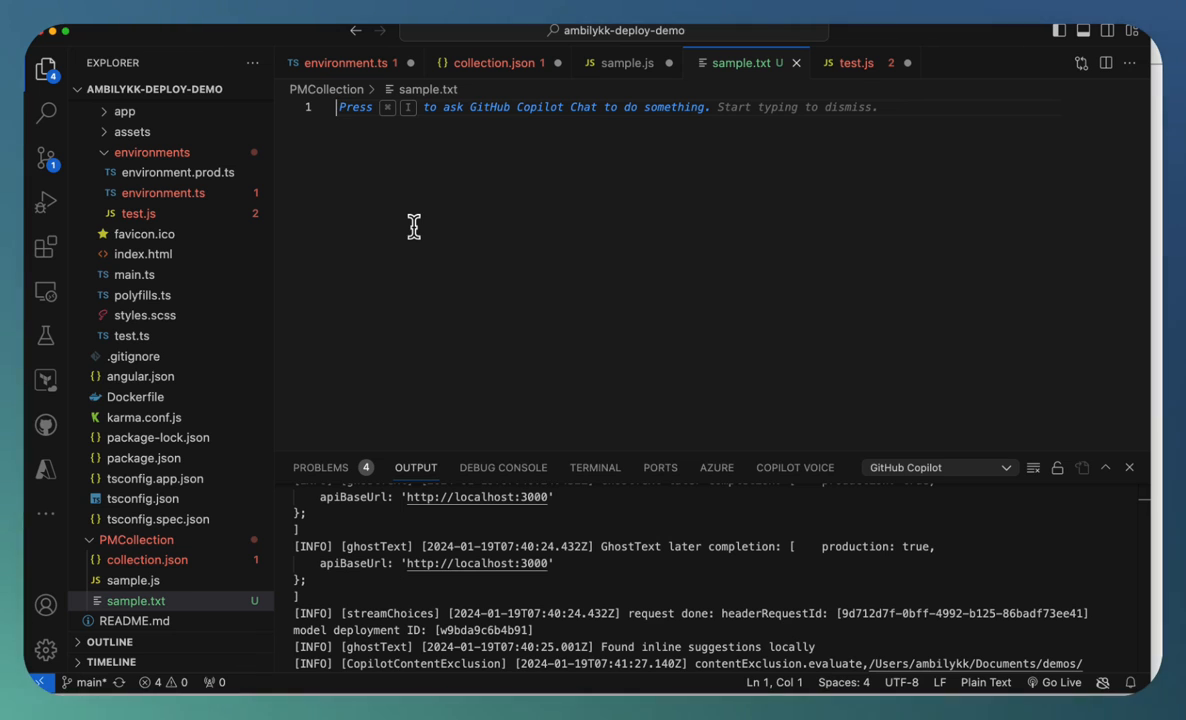
Step: Type 'list' into the new PMCollection sample.txt file
type("list")
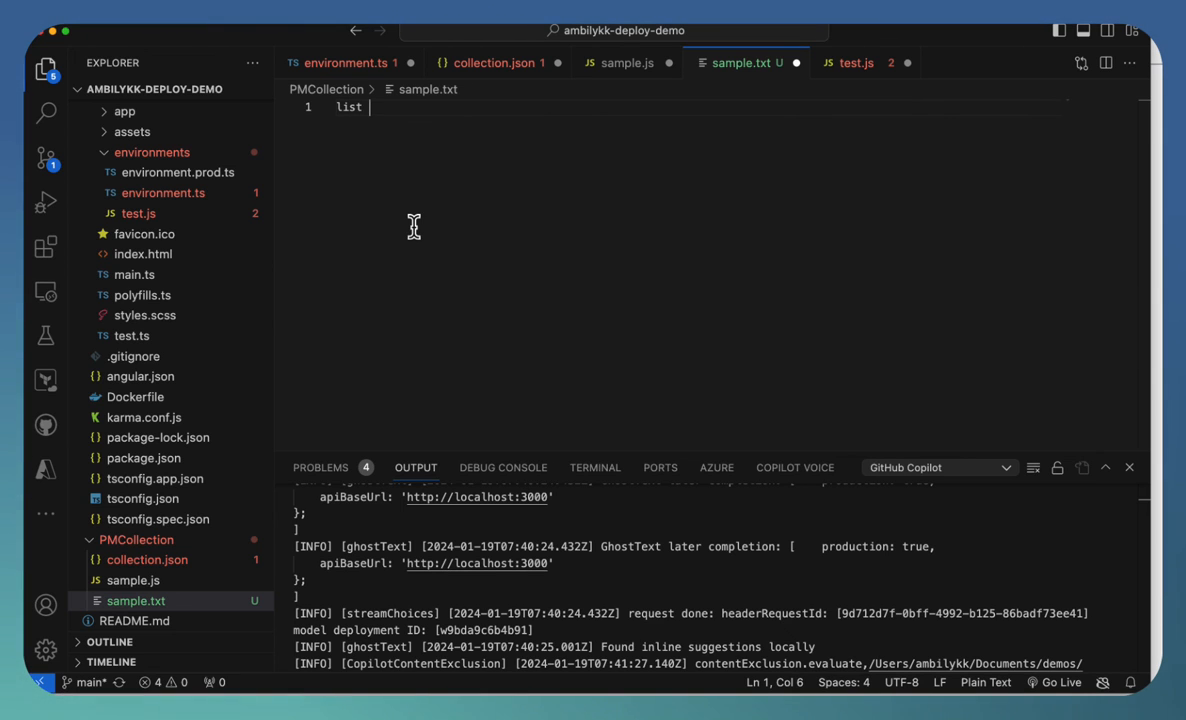